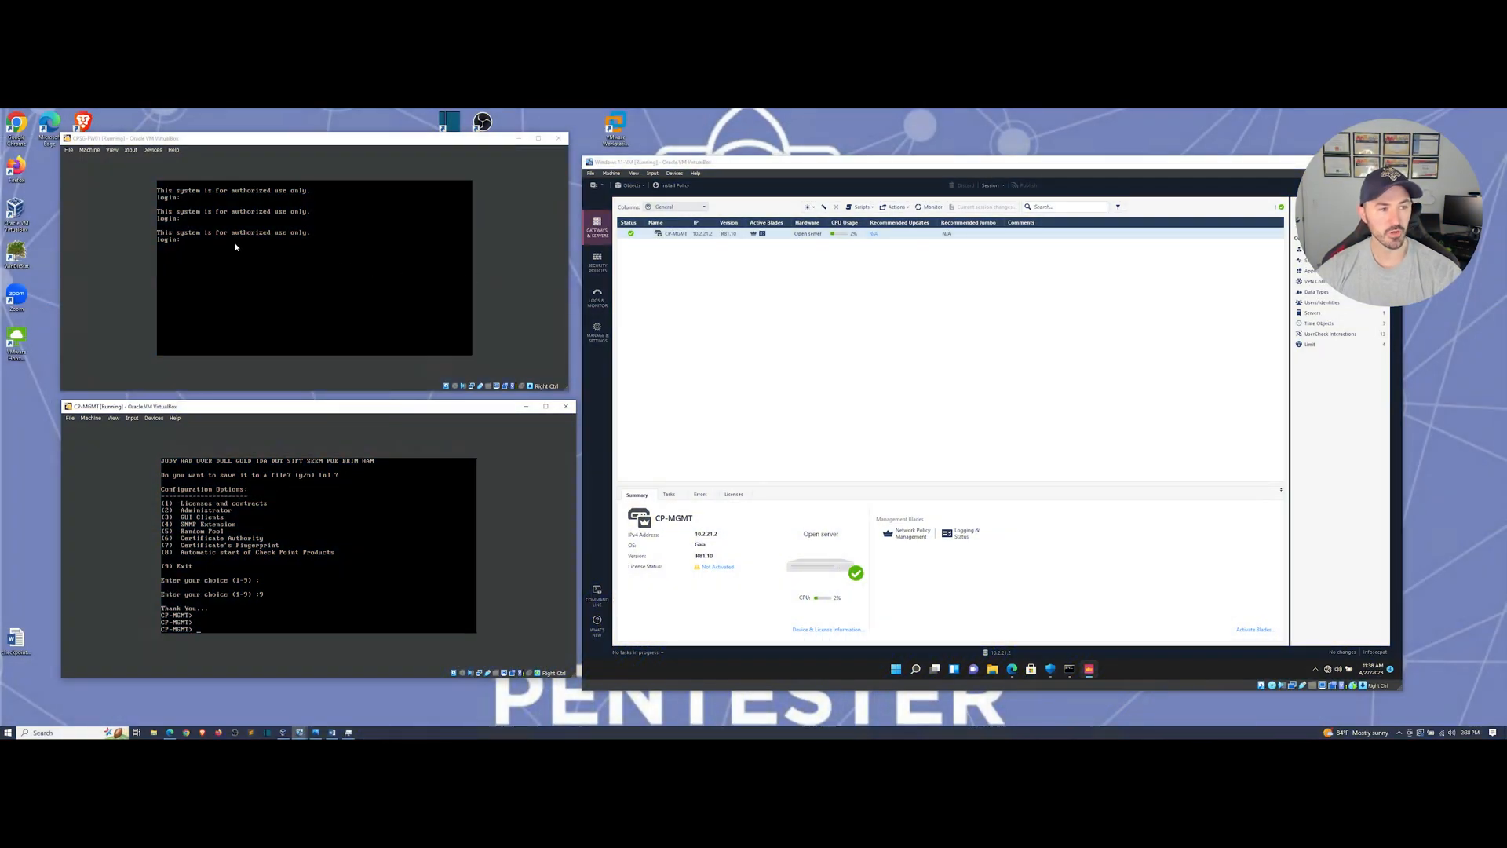
{"action": "mouse_move", "coordinate": [119, 191]}
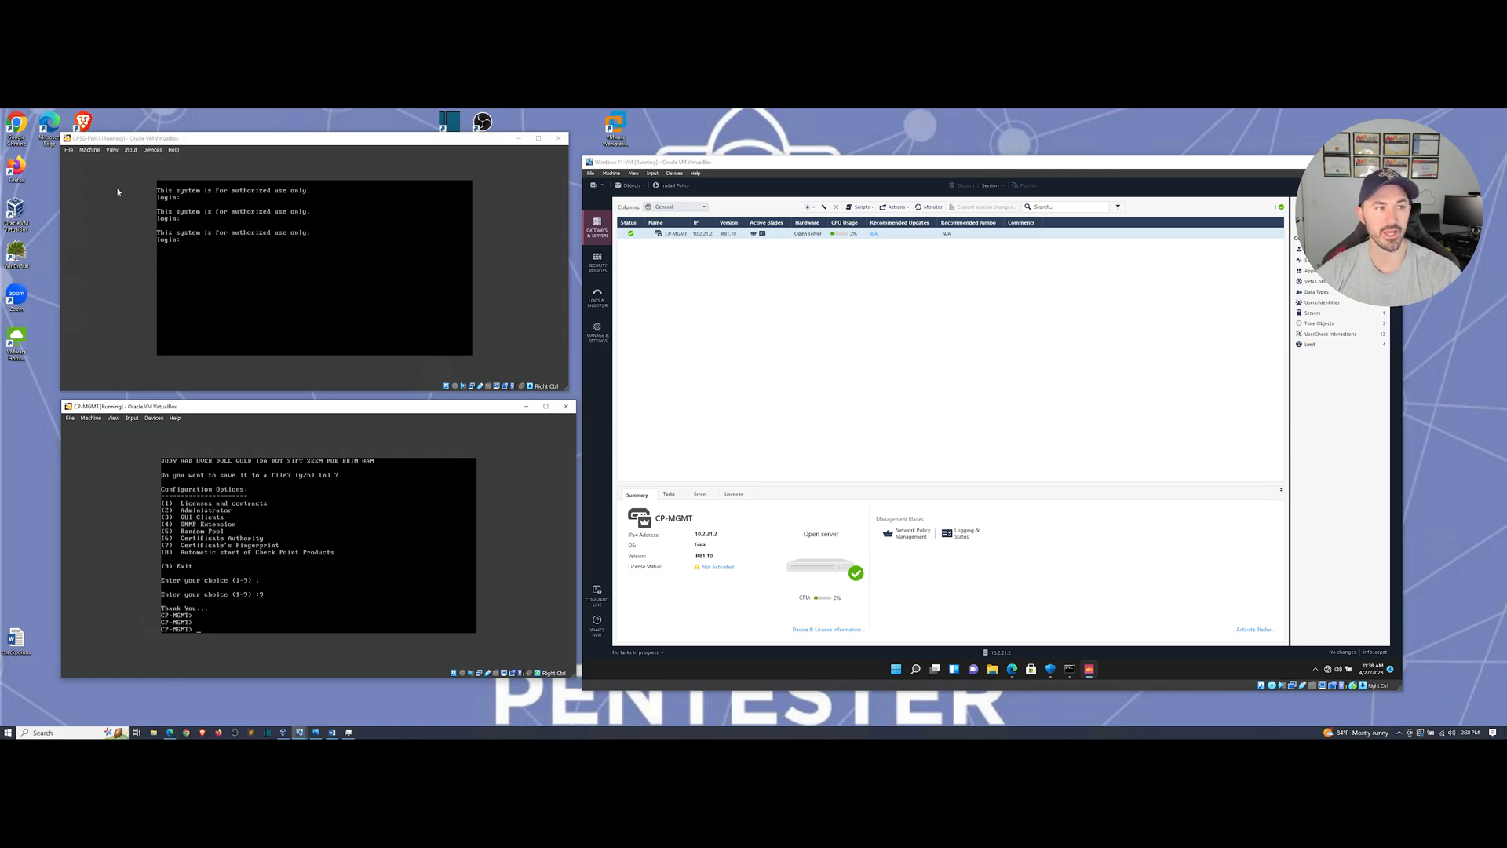
{"action": "mouse_move", "coordinate": [84, 274]}
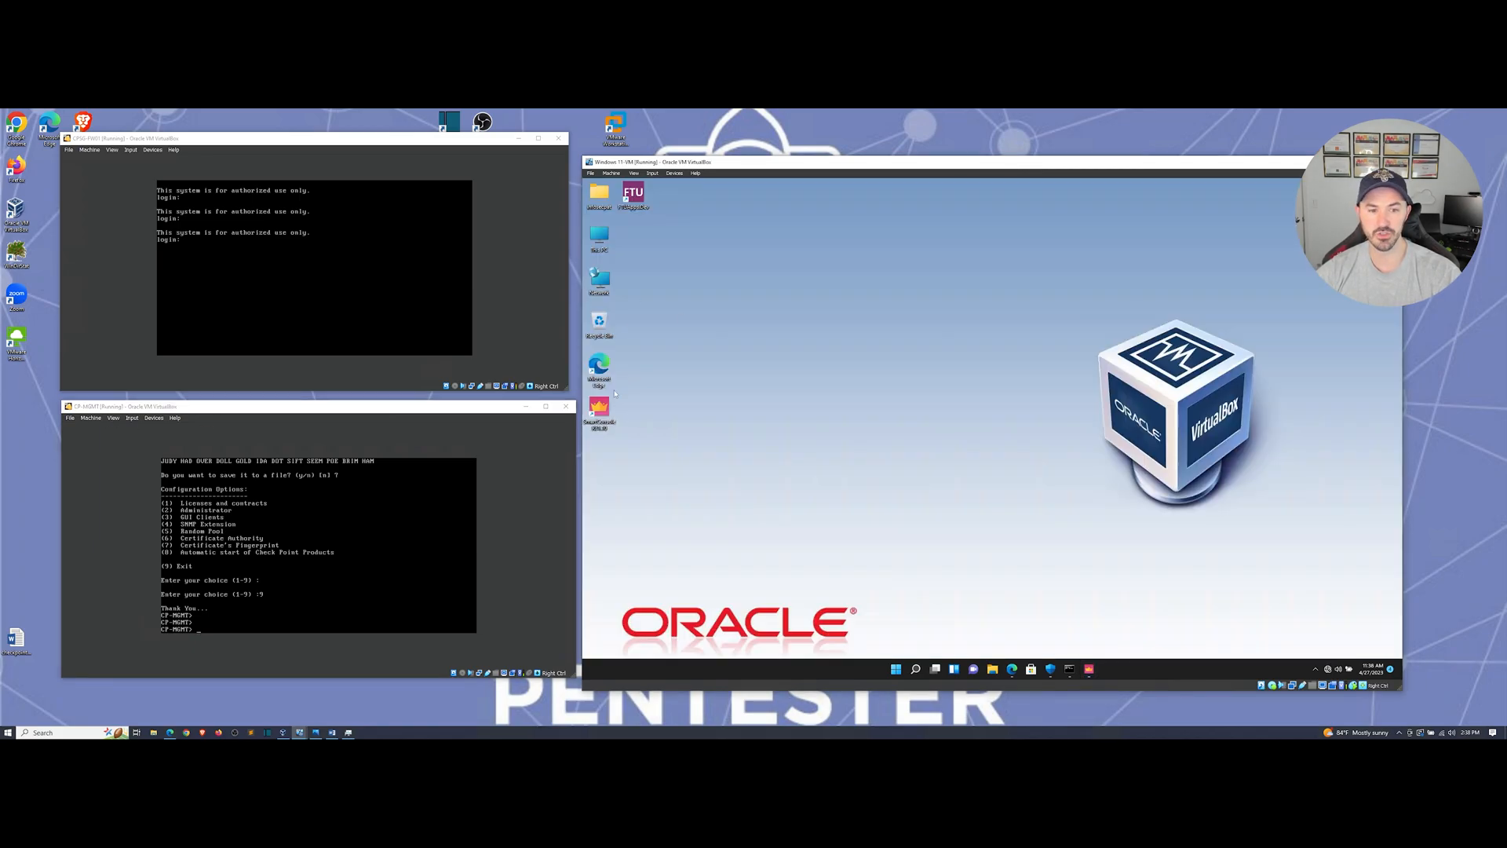
Return to the management console to start a new Check Point Gateway object
{"action": "left_click", "coordinate": [1088, 670]}
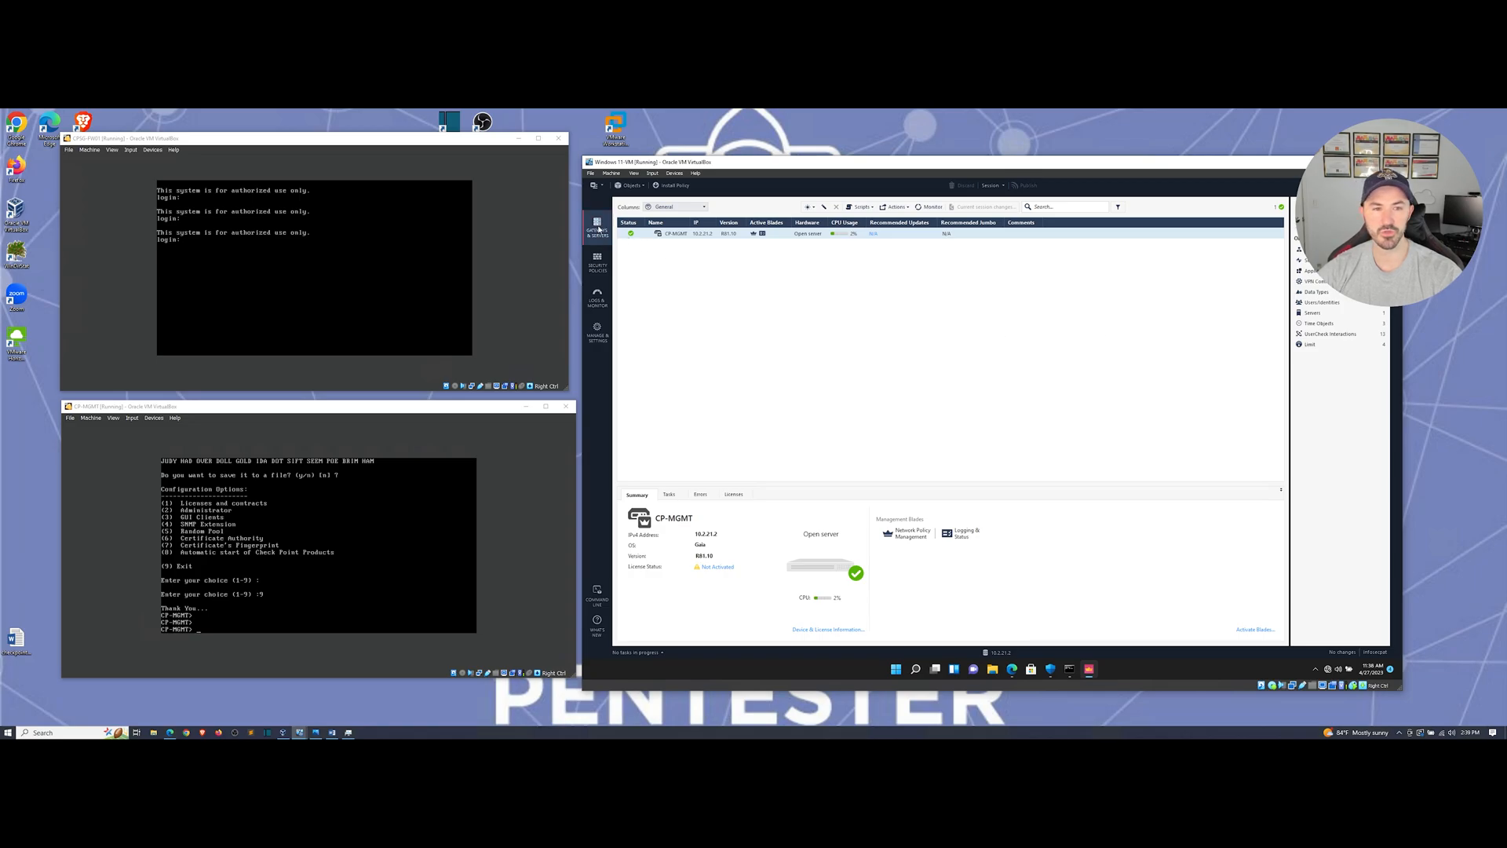
{"action": "mouse_move", "coordinate": [715, 257]}
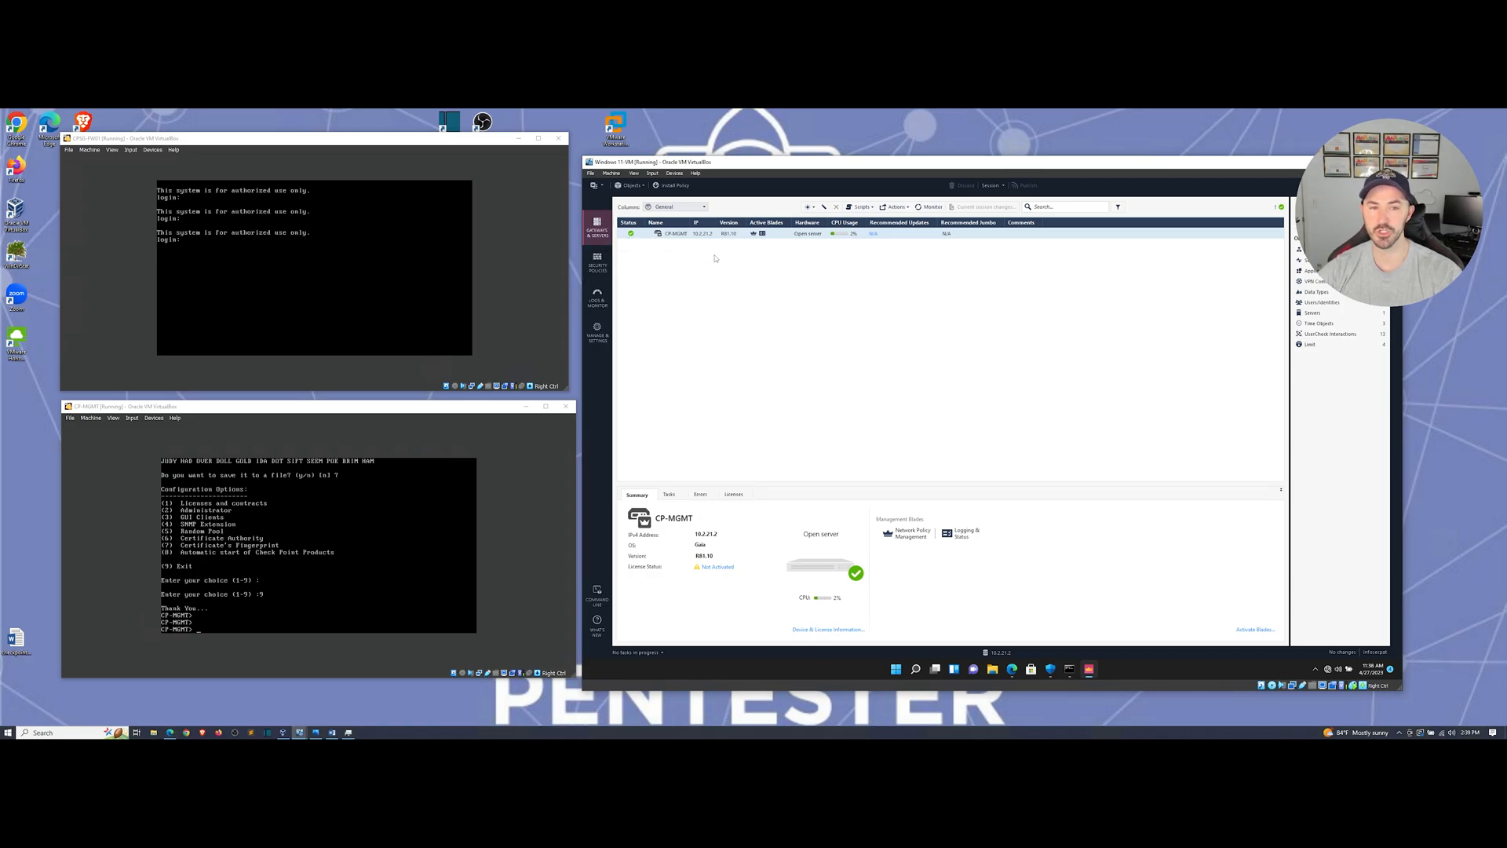
{"action": "mouse_move", "coordinate": [776, 252]}
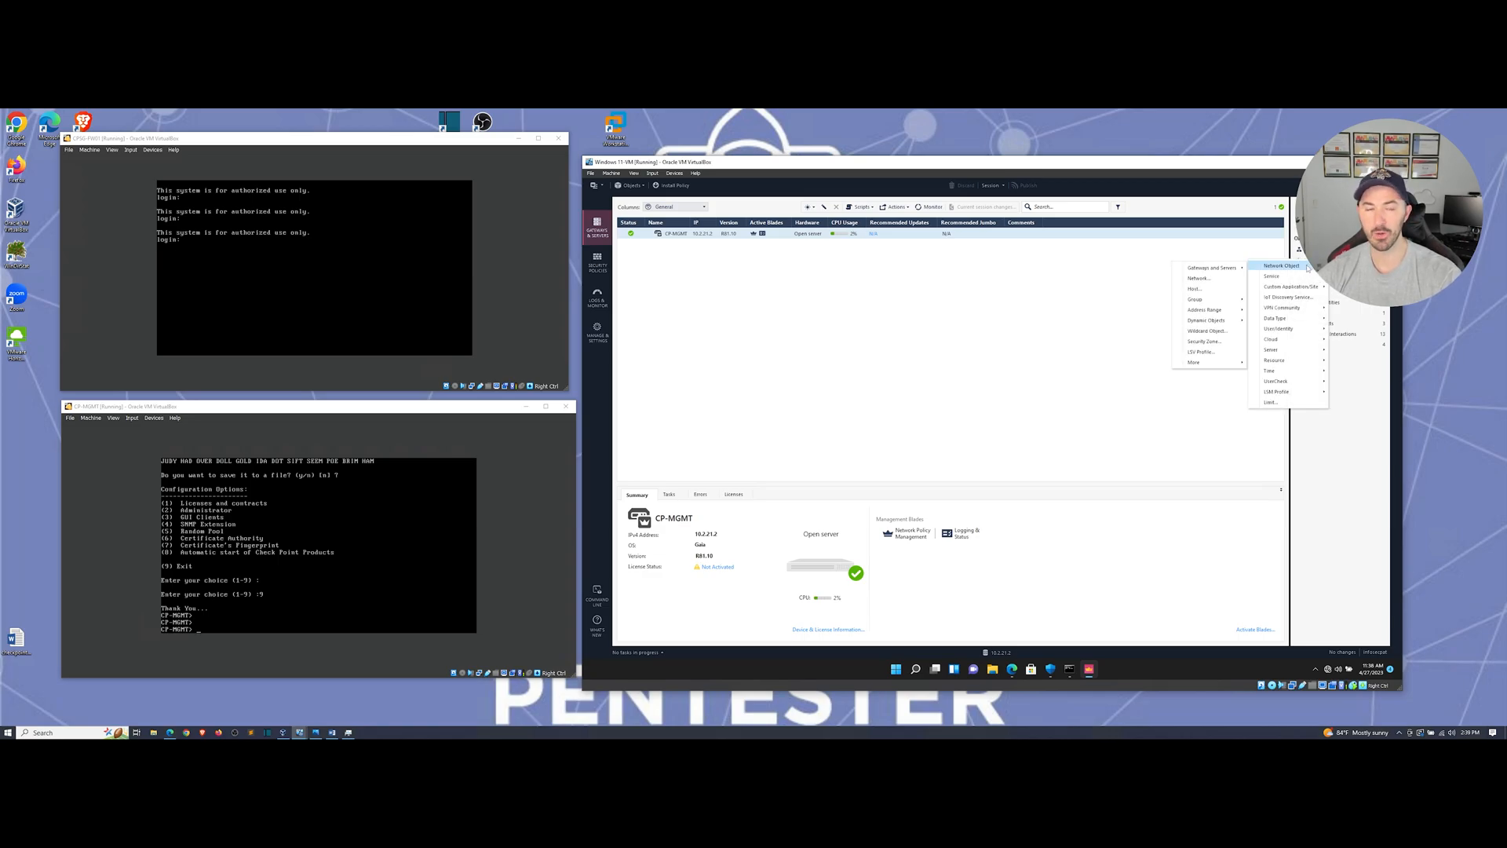
{"action": "mouse_move", "coordinate": [1209, 268]}
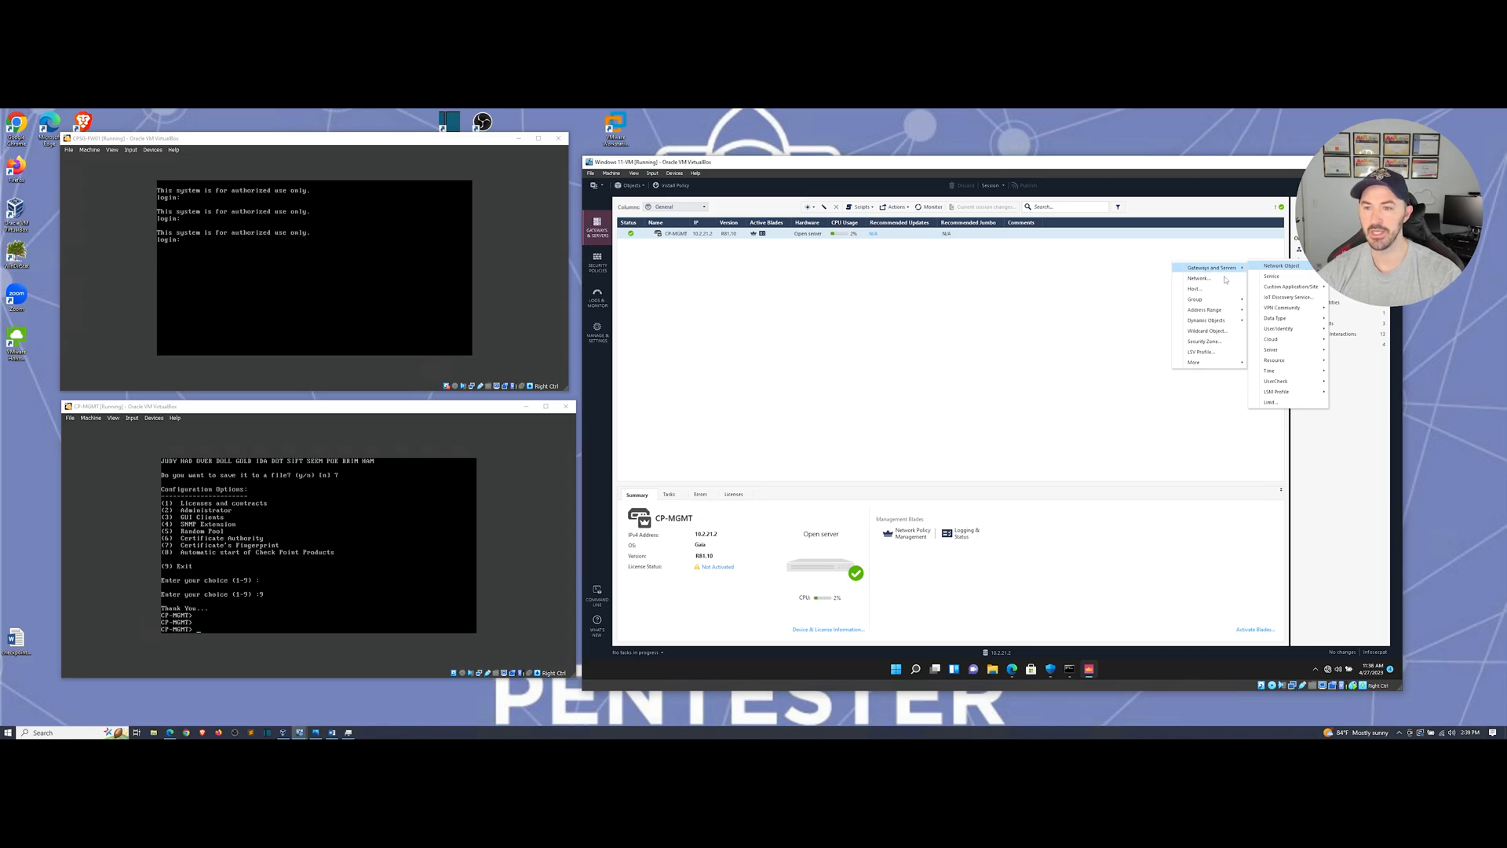
{"action": "mouse_move", "coordinate": [1212, 268]}
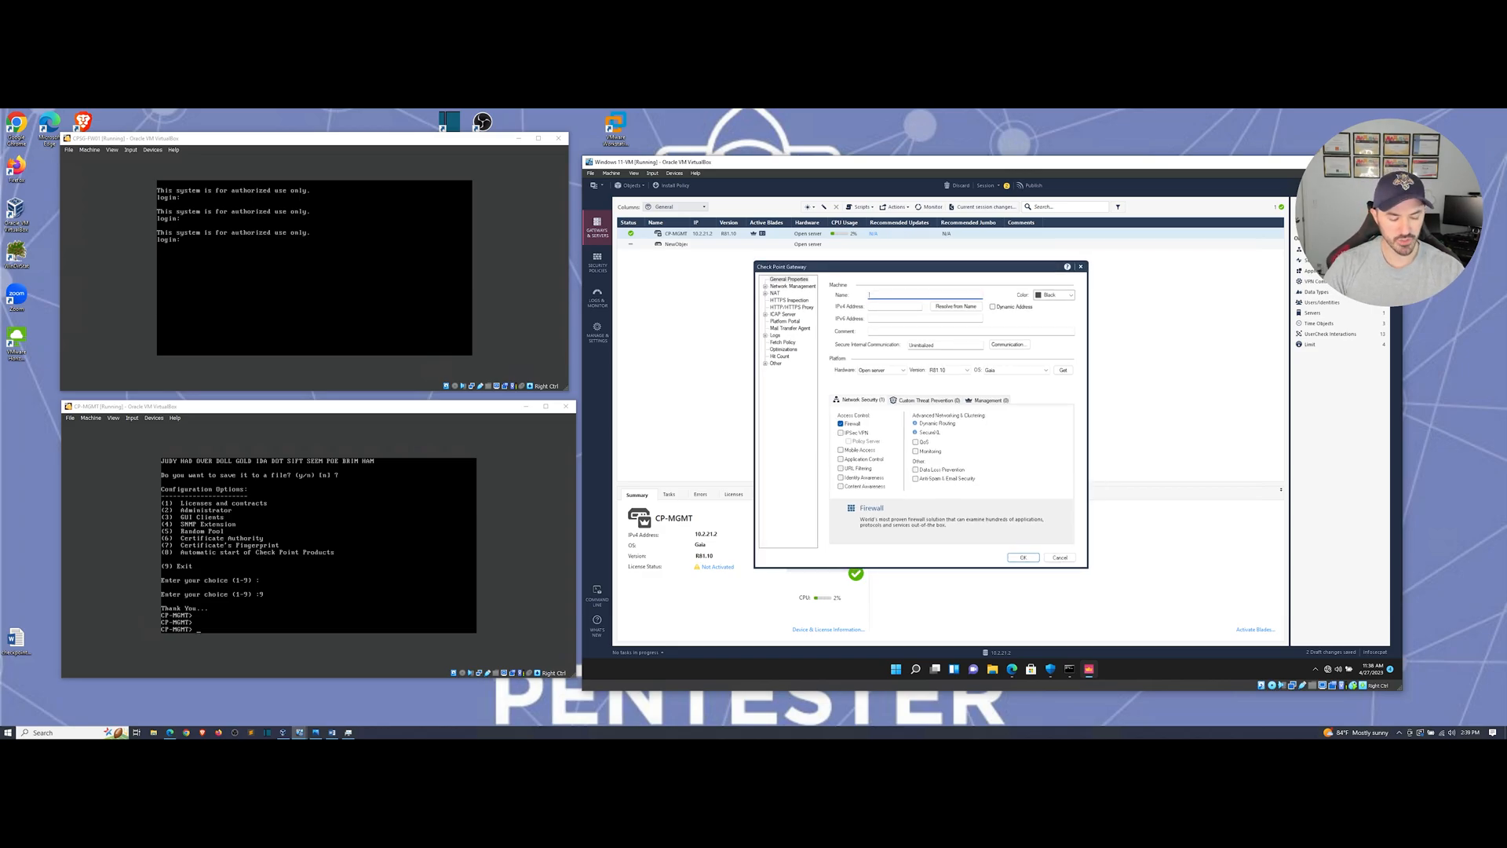
Enter gateway name CPSG-FW01 and IPv4 address 10.2.21.1
{"action": "type", "text": "CPSG-FW0"}
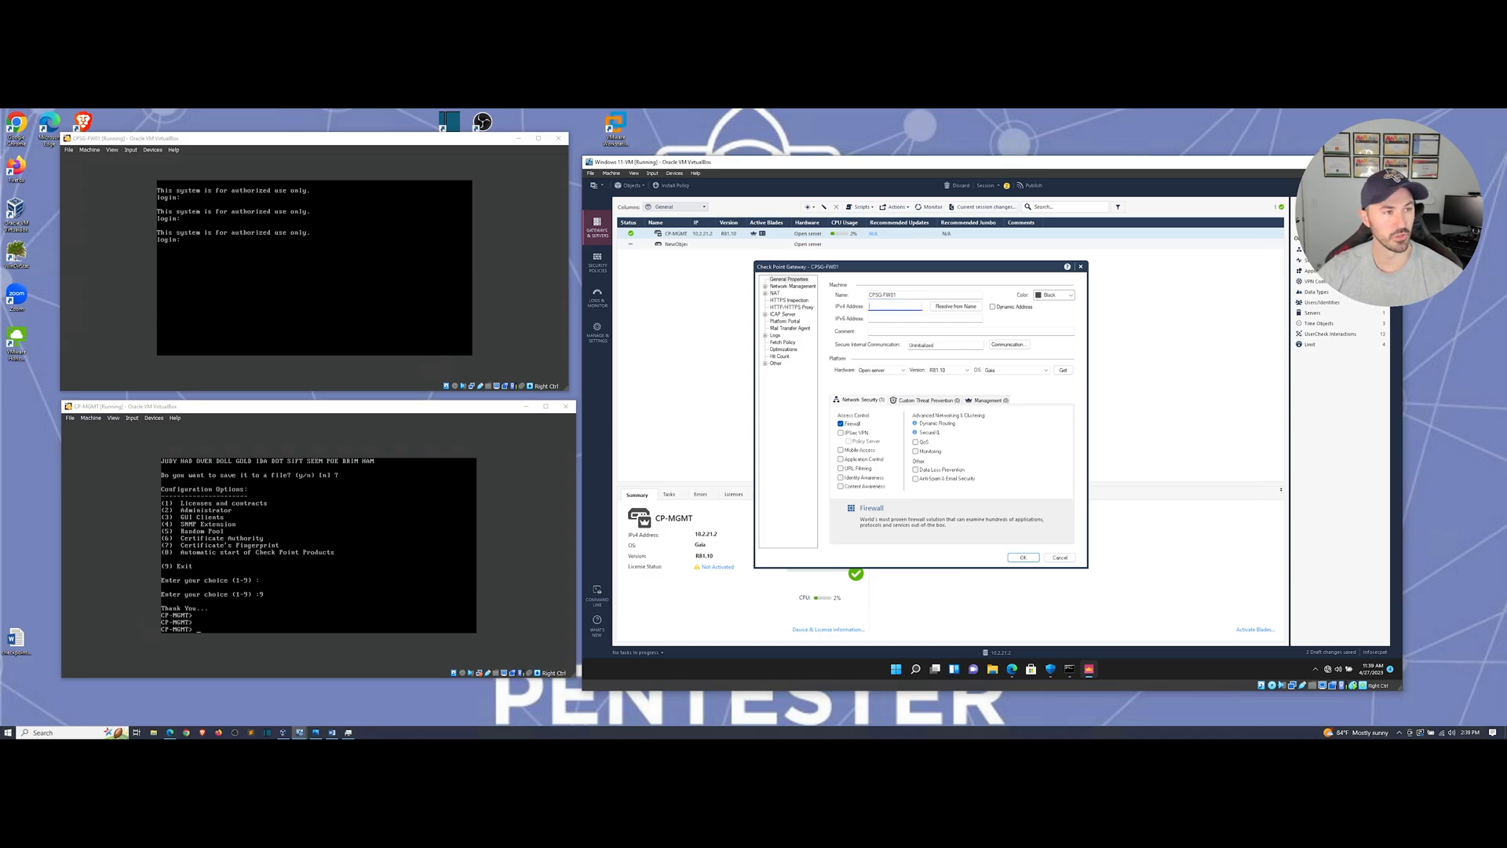
{"action": "type", "text": "10.2.21.1"}
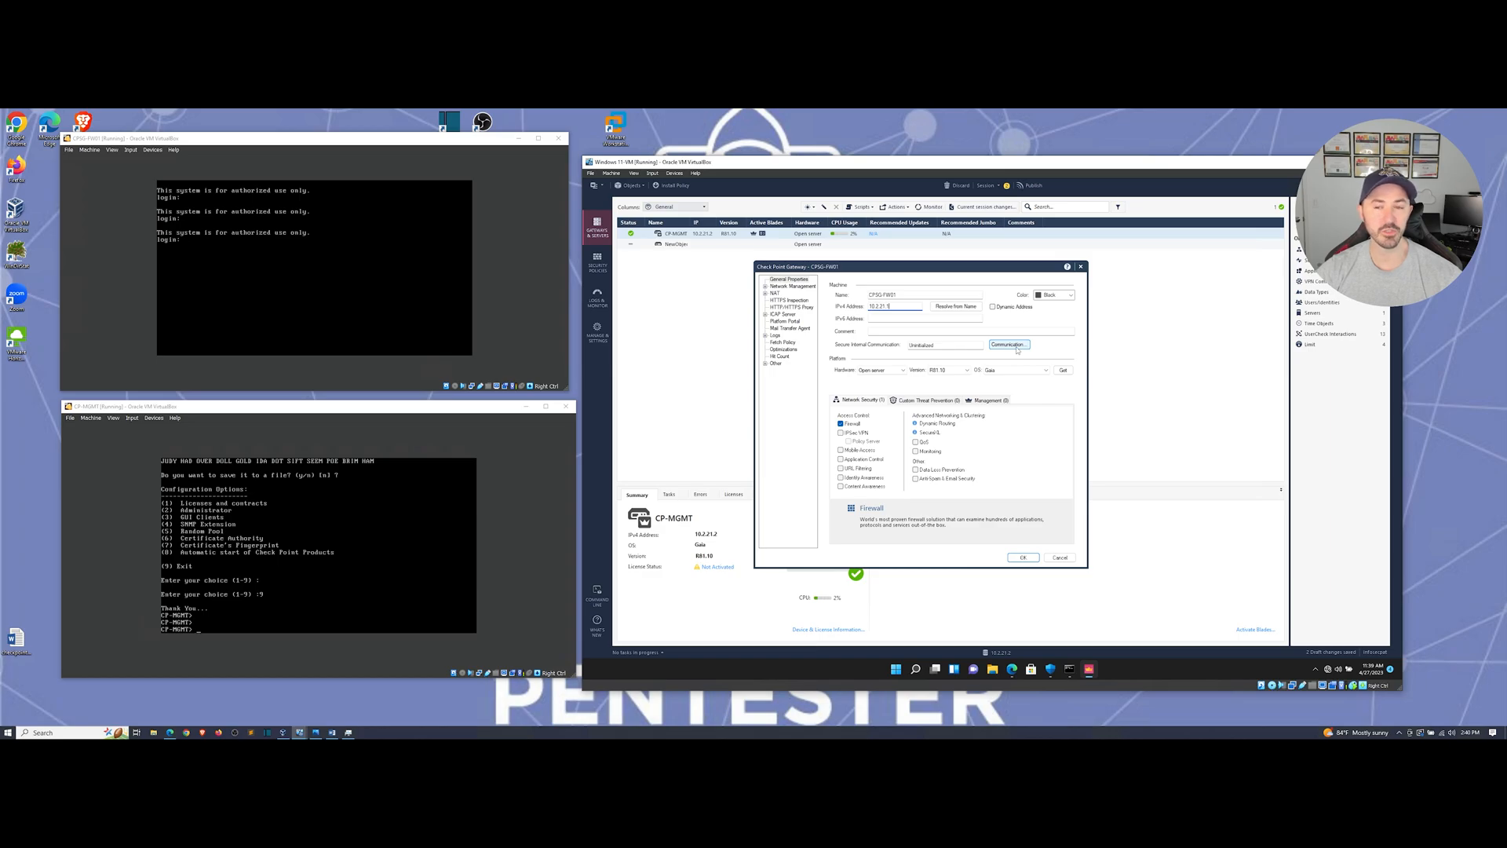
Initialize SIC with a one-time password, verify trust is established, and confirm
{"action": "left_click", "coordinate": [1008, 345]}
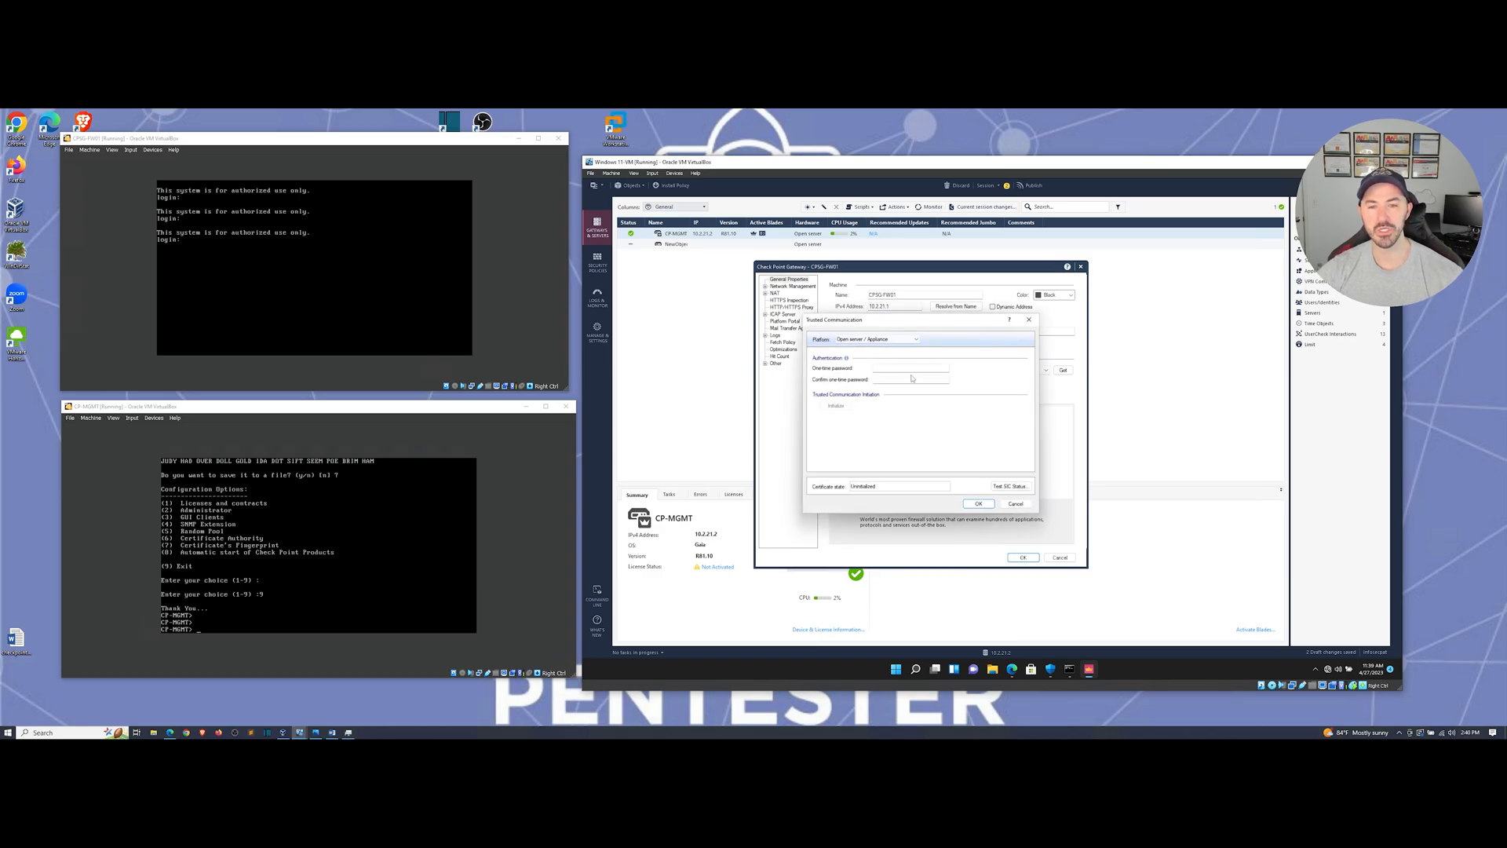
{"action": "left_click", "coordinate": [908, 368]}
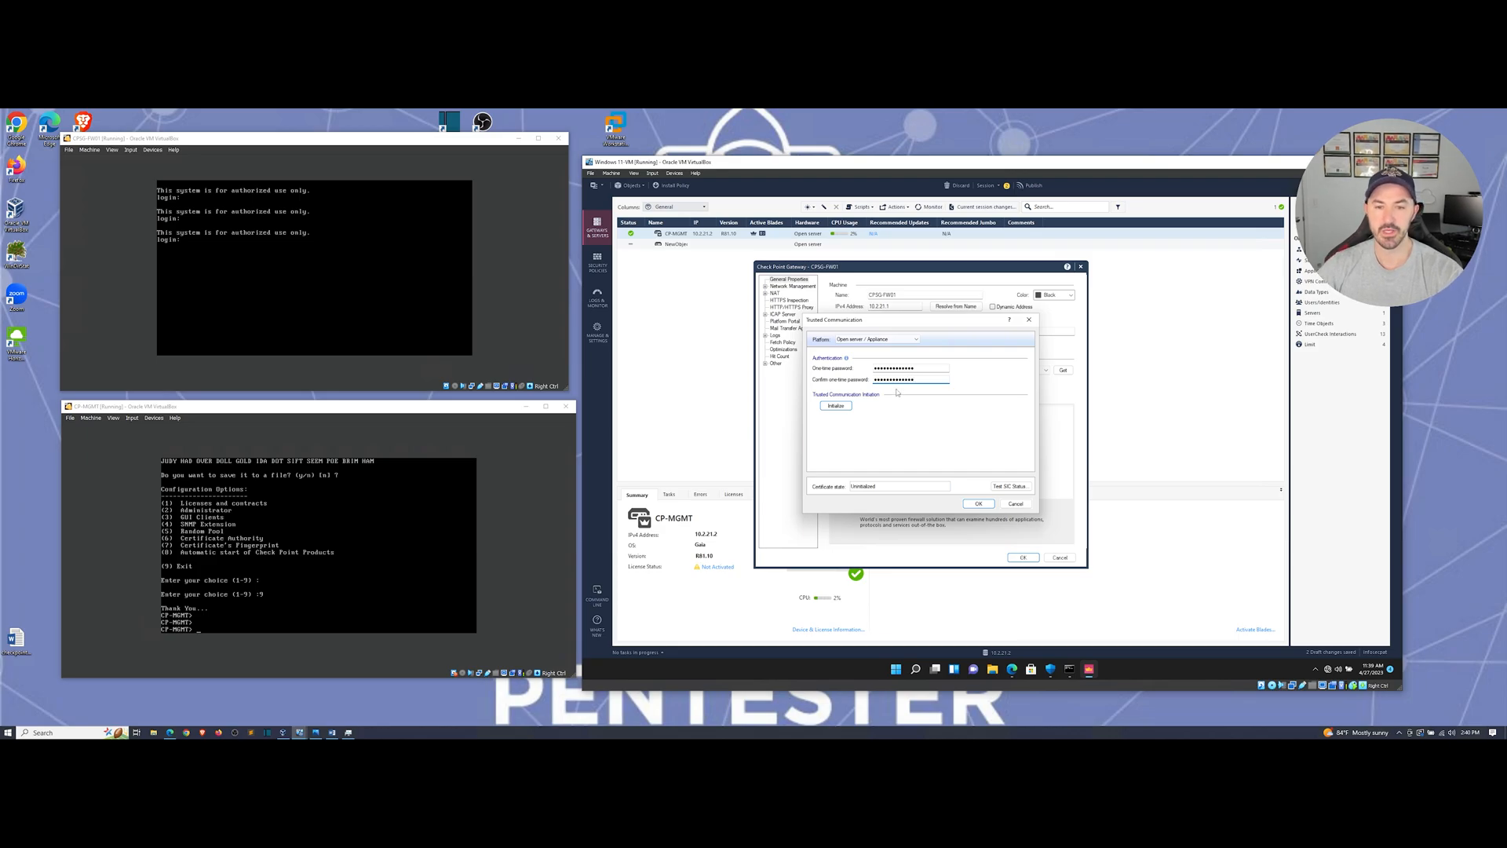
{"action": "left_click", "coordinate": [835, 405]}
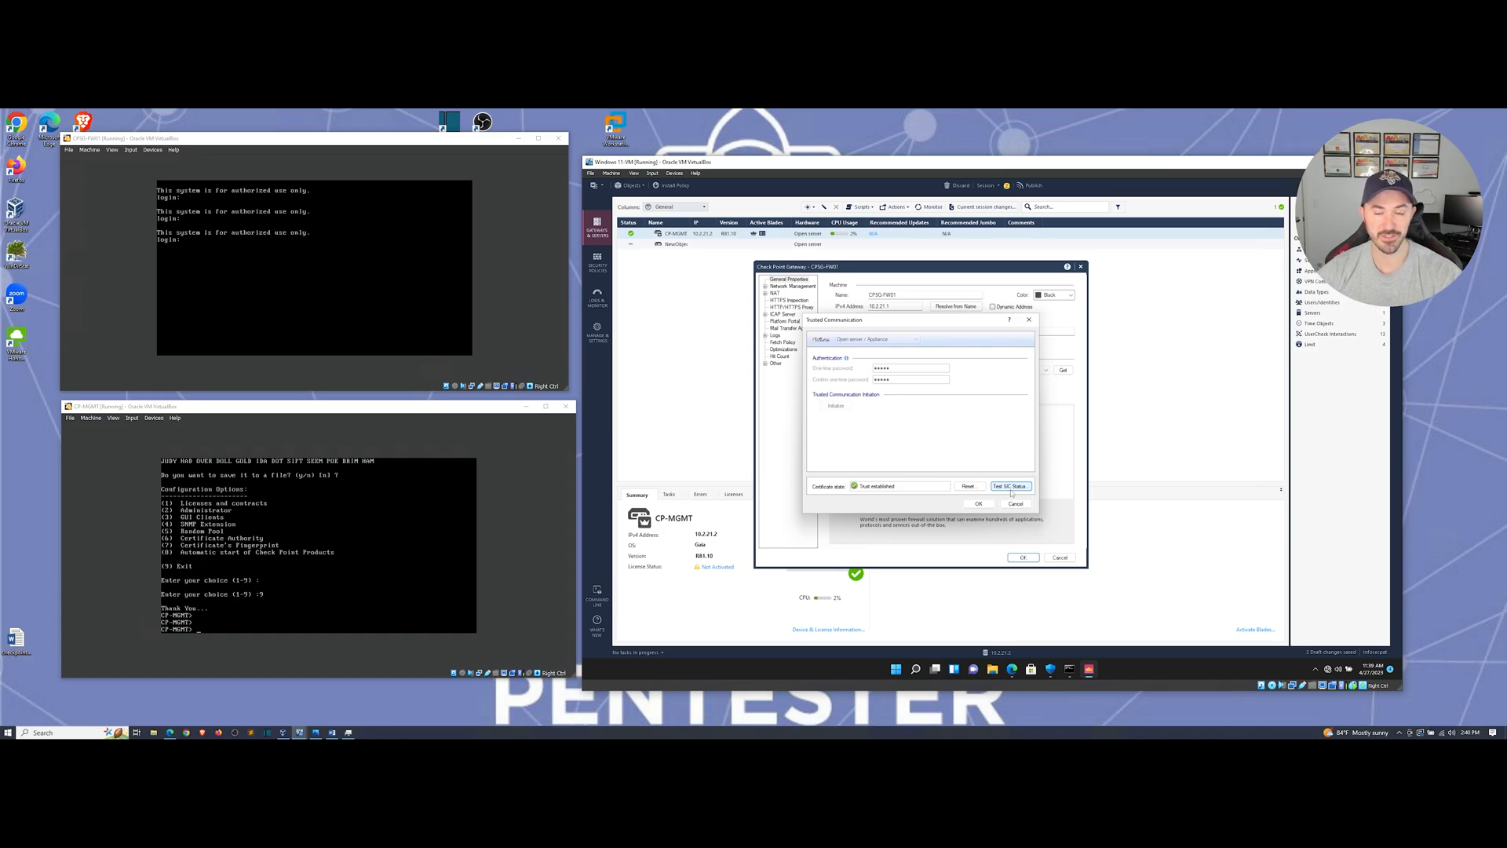
{"action": "left_click", "coordinate": [1010, 486]}
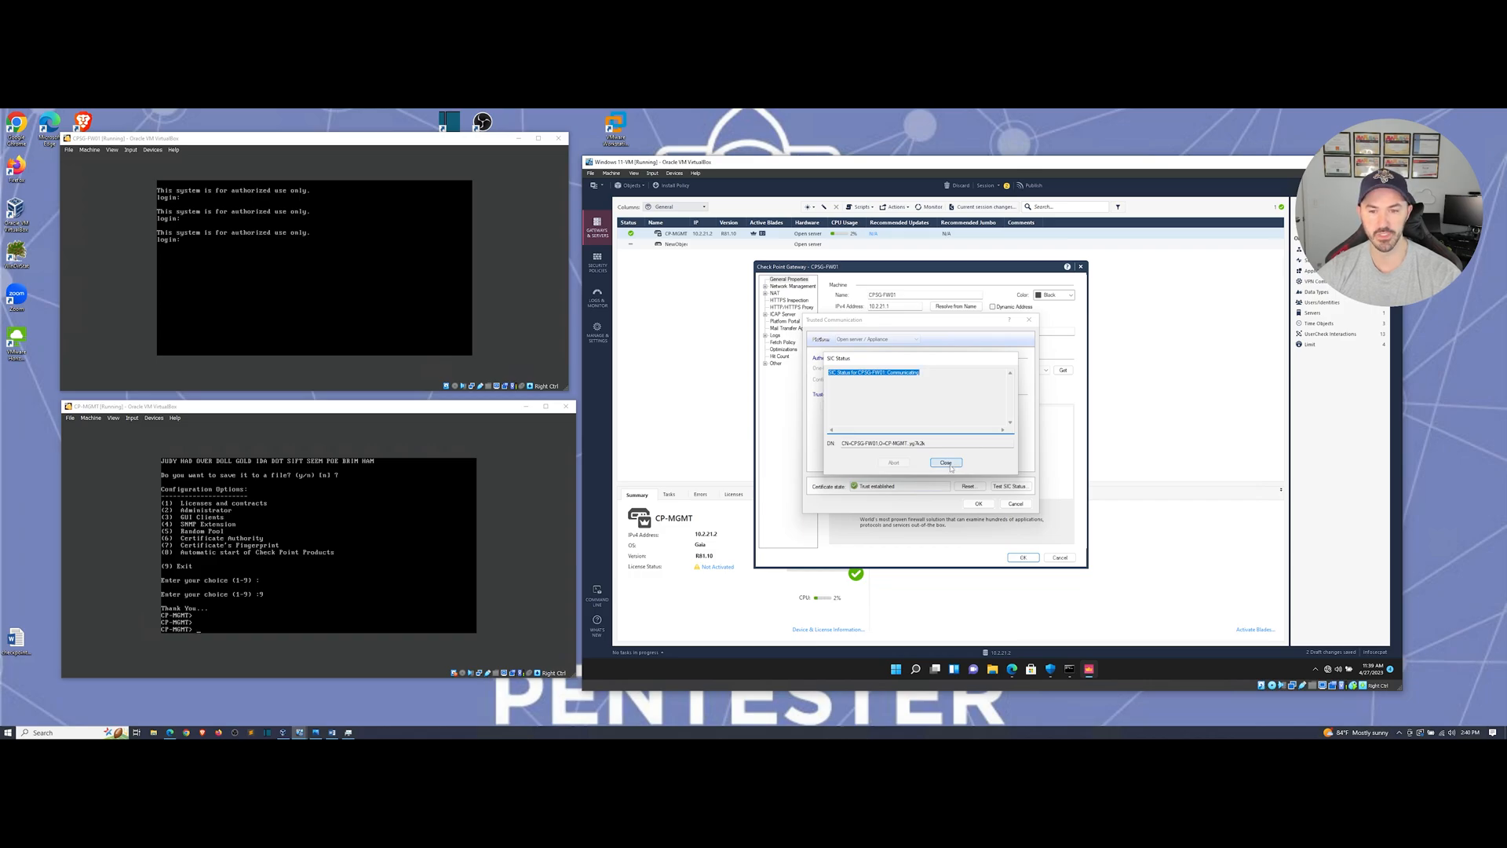
{"action": "left_click", "coordinate": [946, 462]}
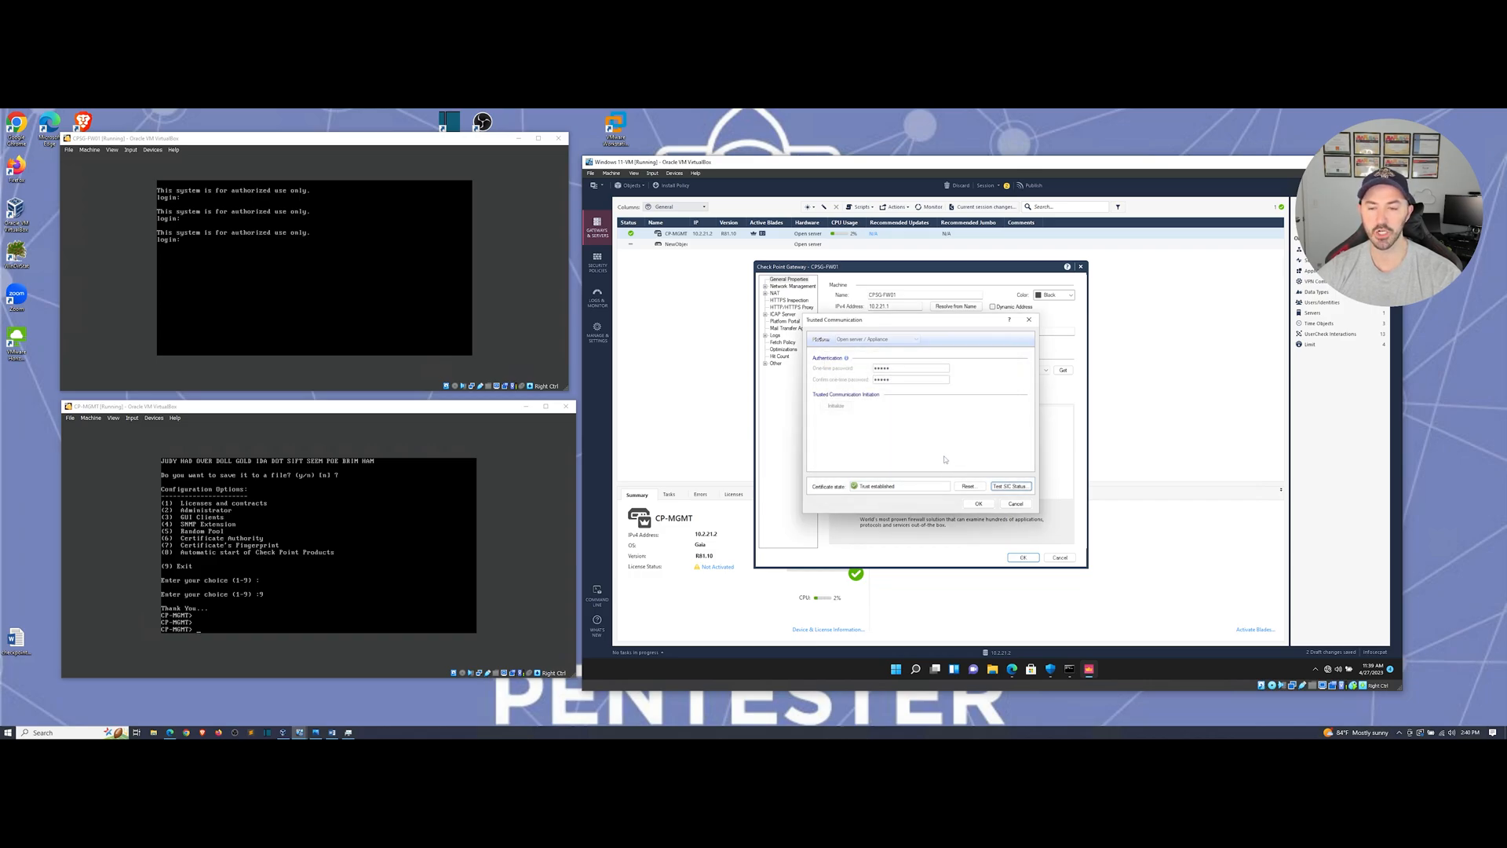
{"action": "left_click", "coordinate": [978, 503]}
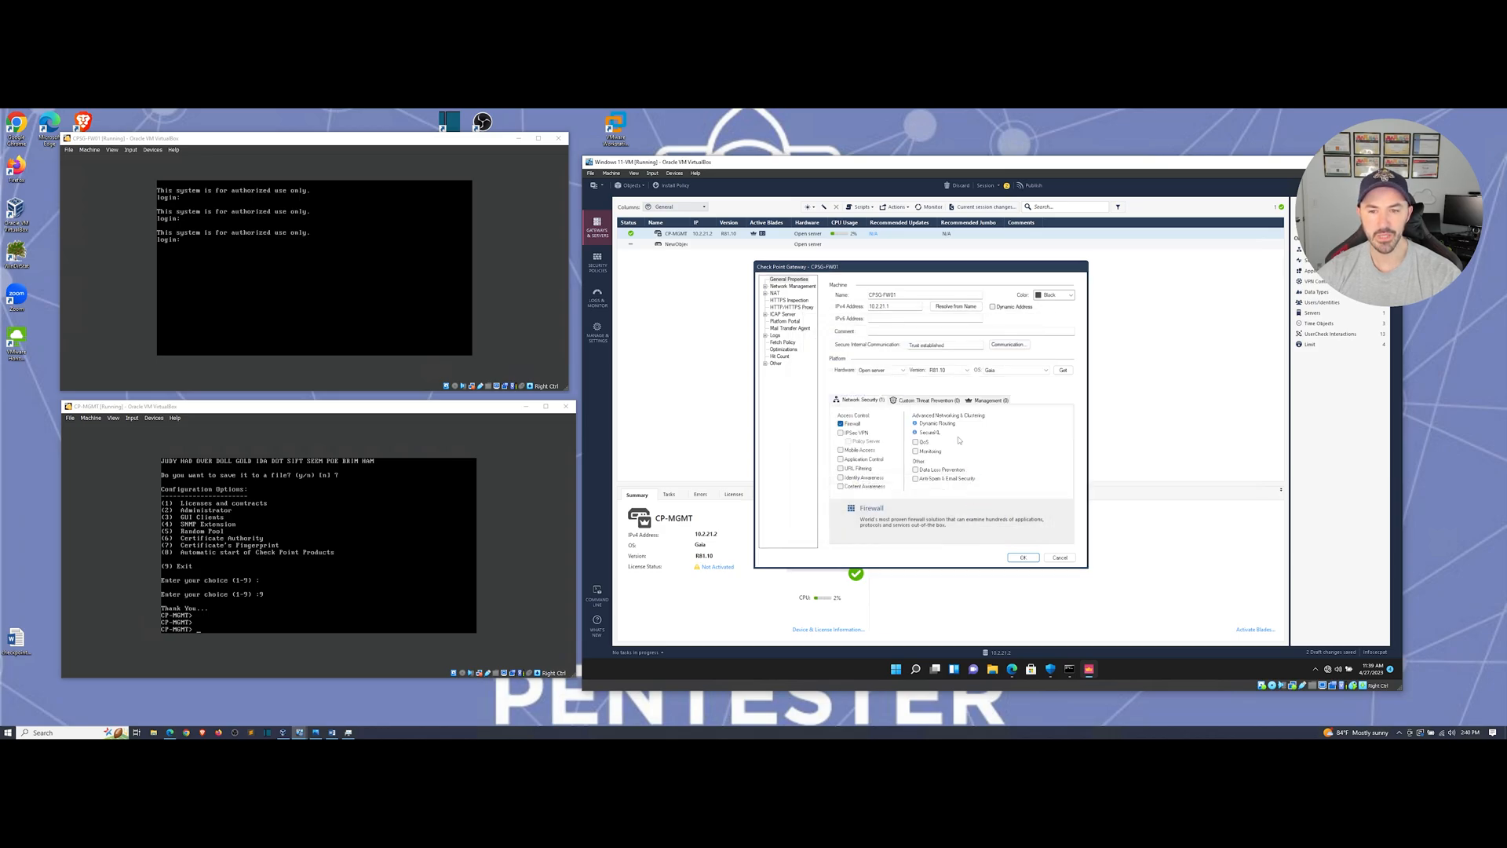
Retrieve CPSG-FW01's topology with interfaces eth0–eth3 and accept the results
{"action": "left_click", "coordinate": [1063, 370]}
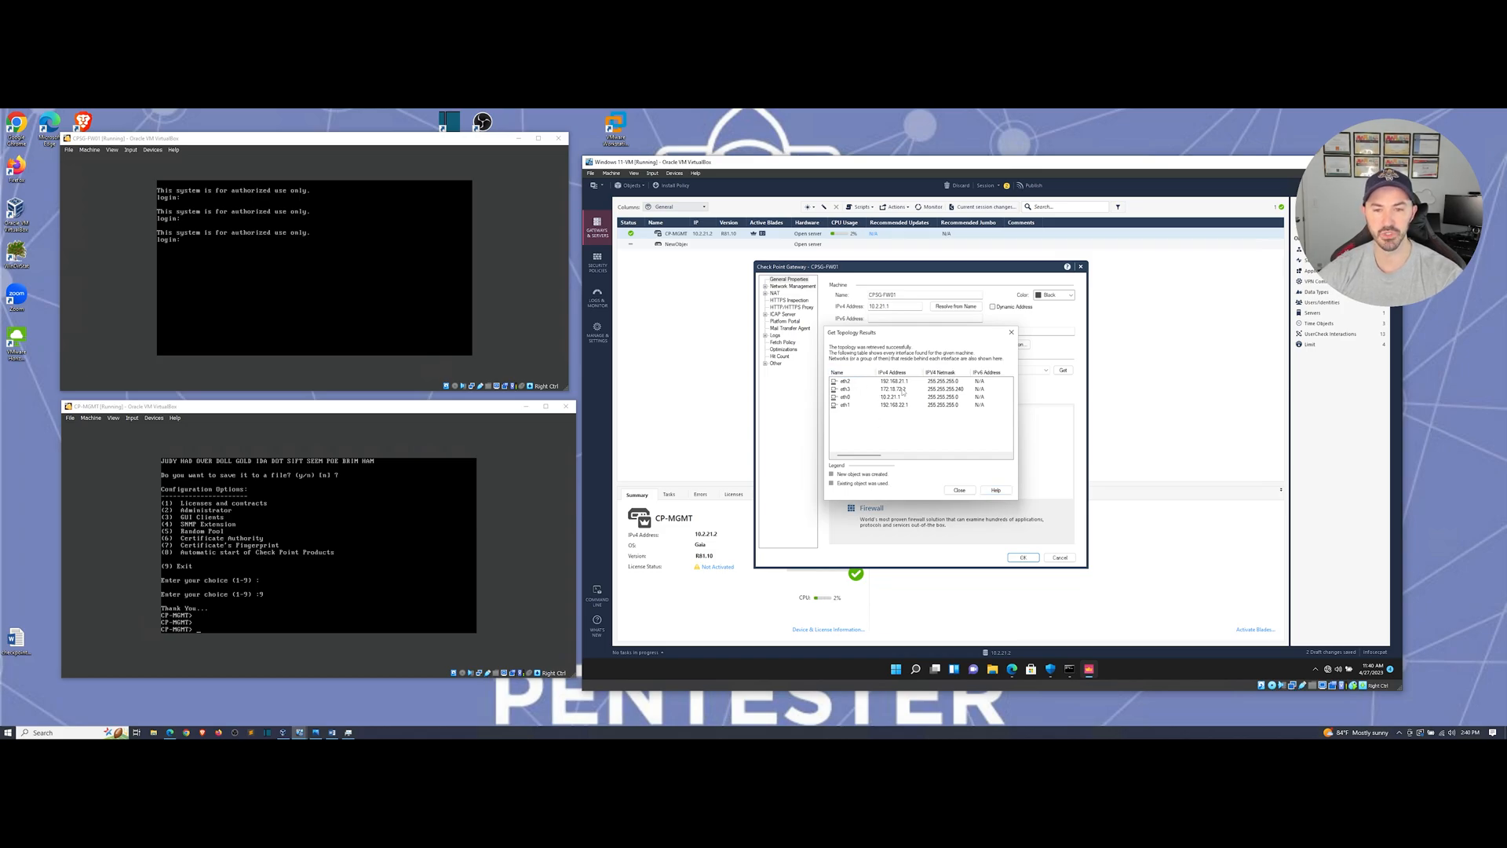
{"action": "mouse_move", "coordinate": [918, 408]}
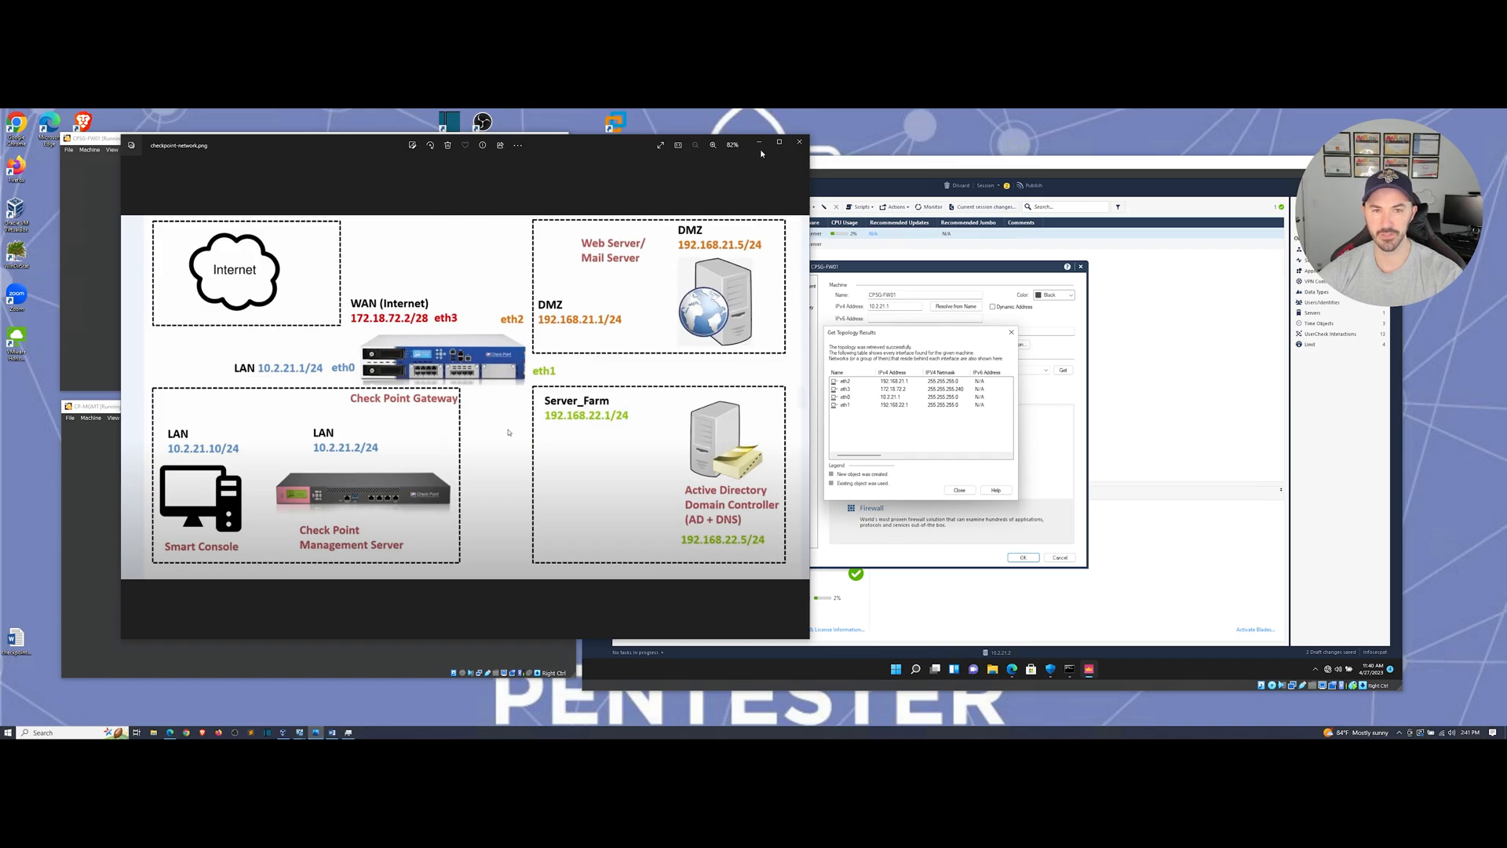
{"action": "left_click", "coordinate": [799, 142]}
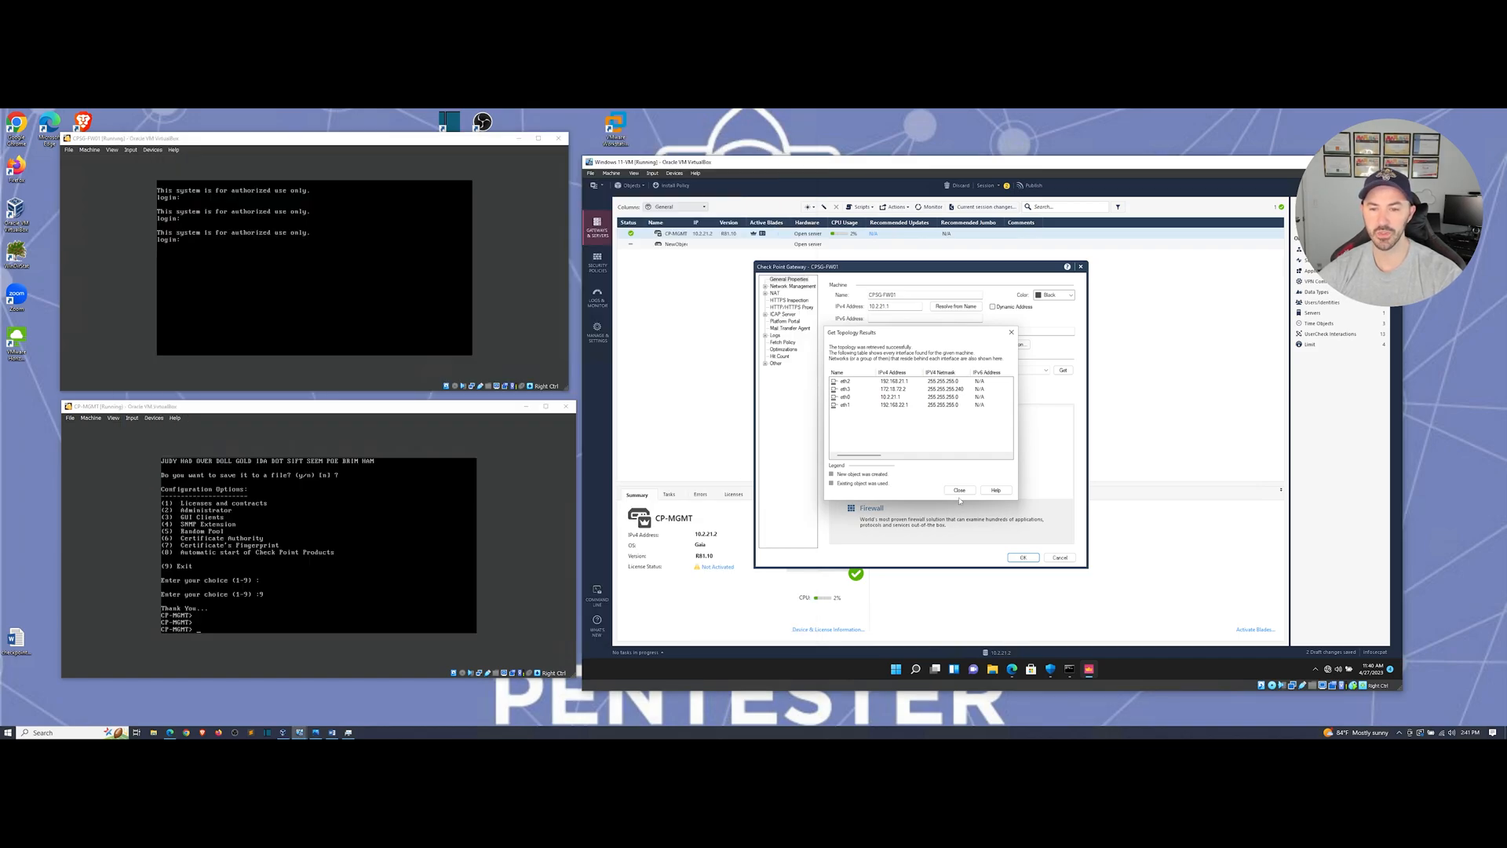
{"action": "left_click", "coordinate": [959, 489]}
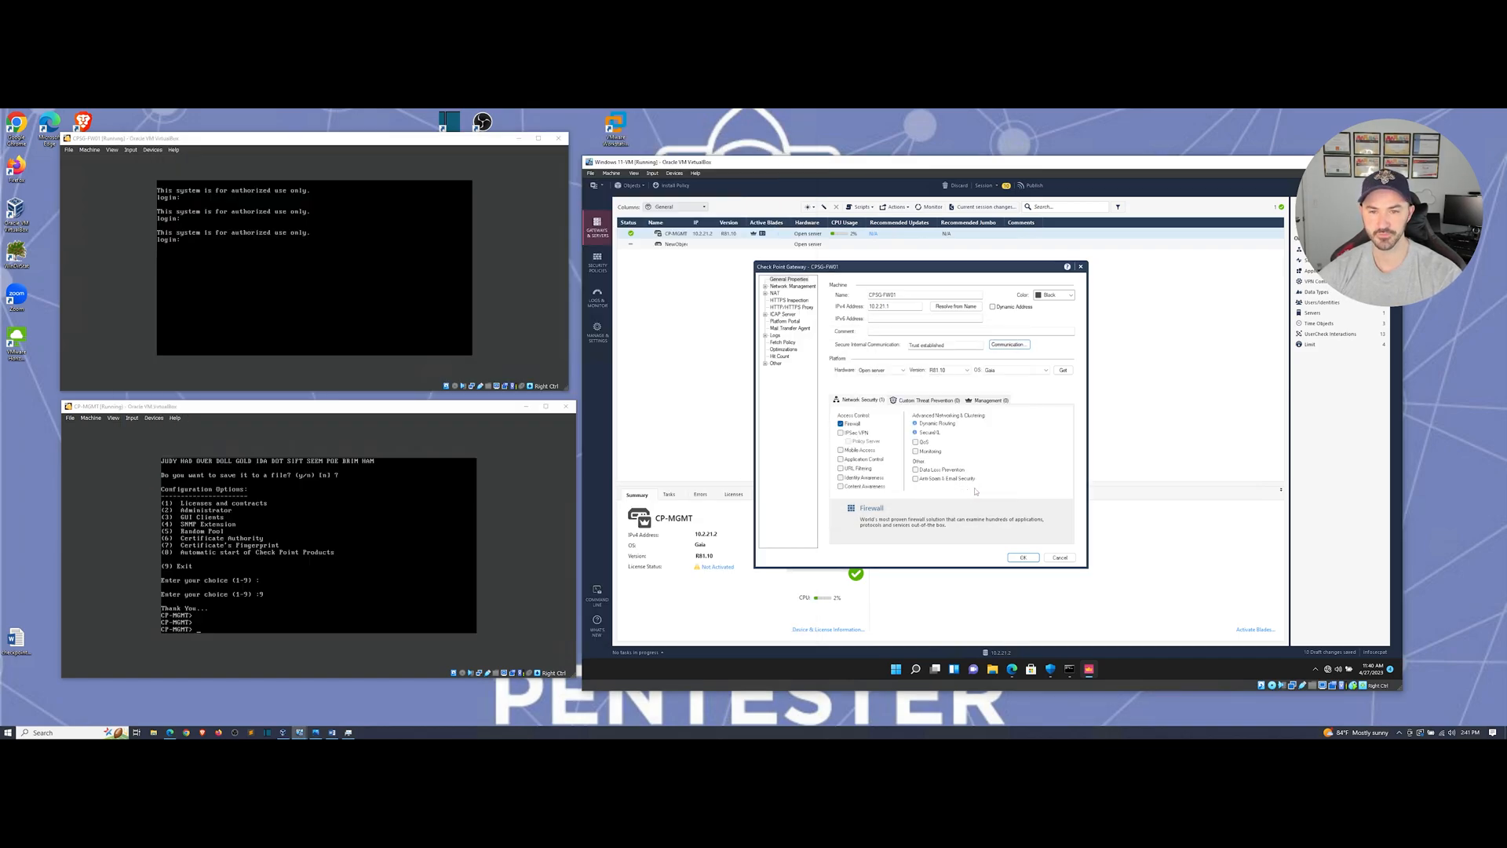
{"action": "mouse_move", "coordinate": [1033, 462]}
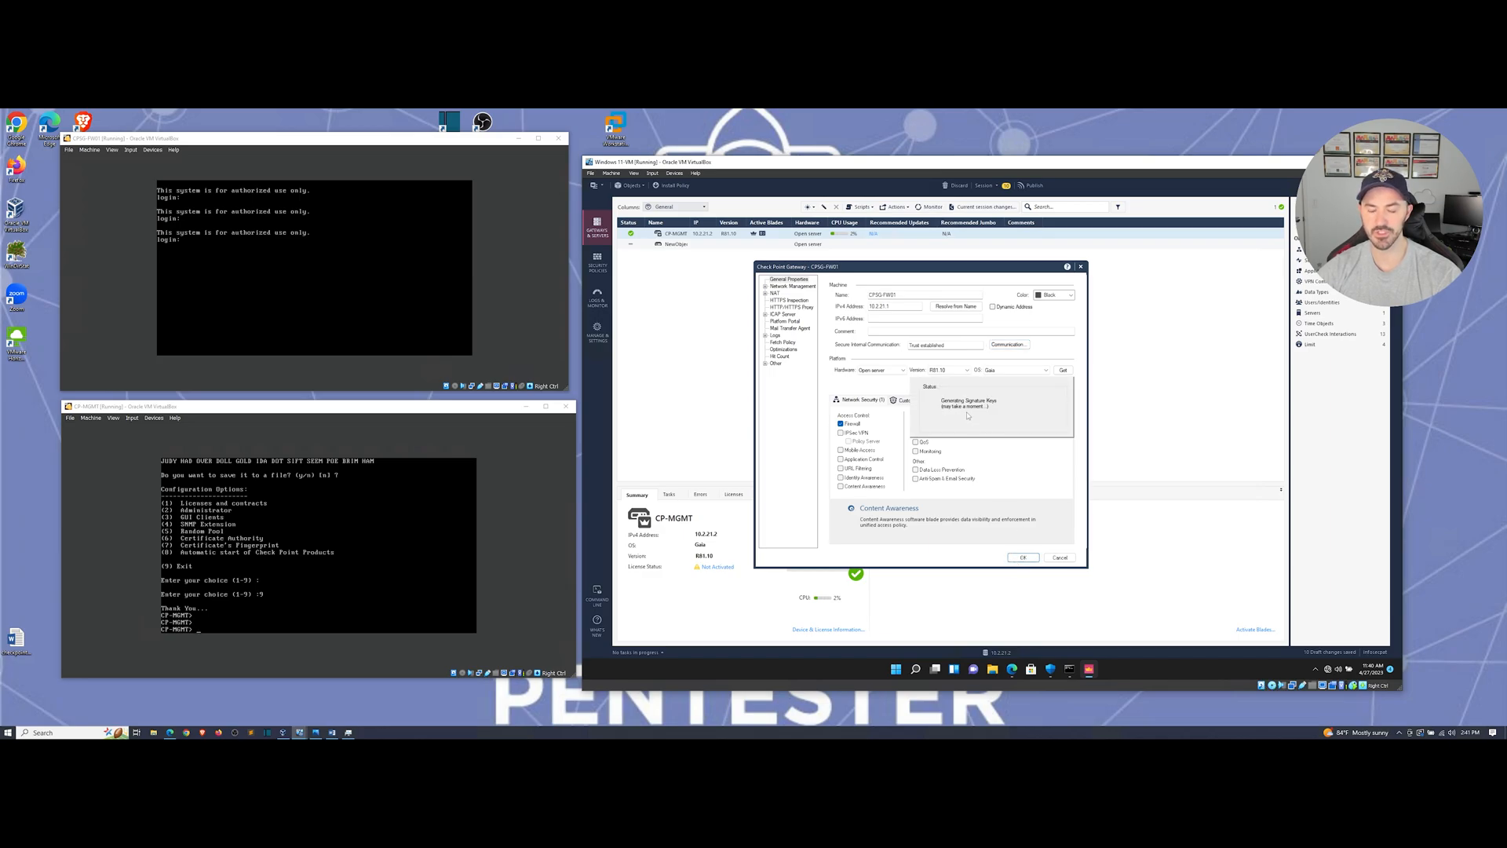
Save the CPSG-FW01 gateway properties so it appears beside CP-MGMT
{"action": "left_click", "coordinate": [1023, 557]}
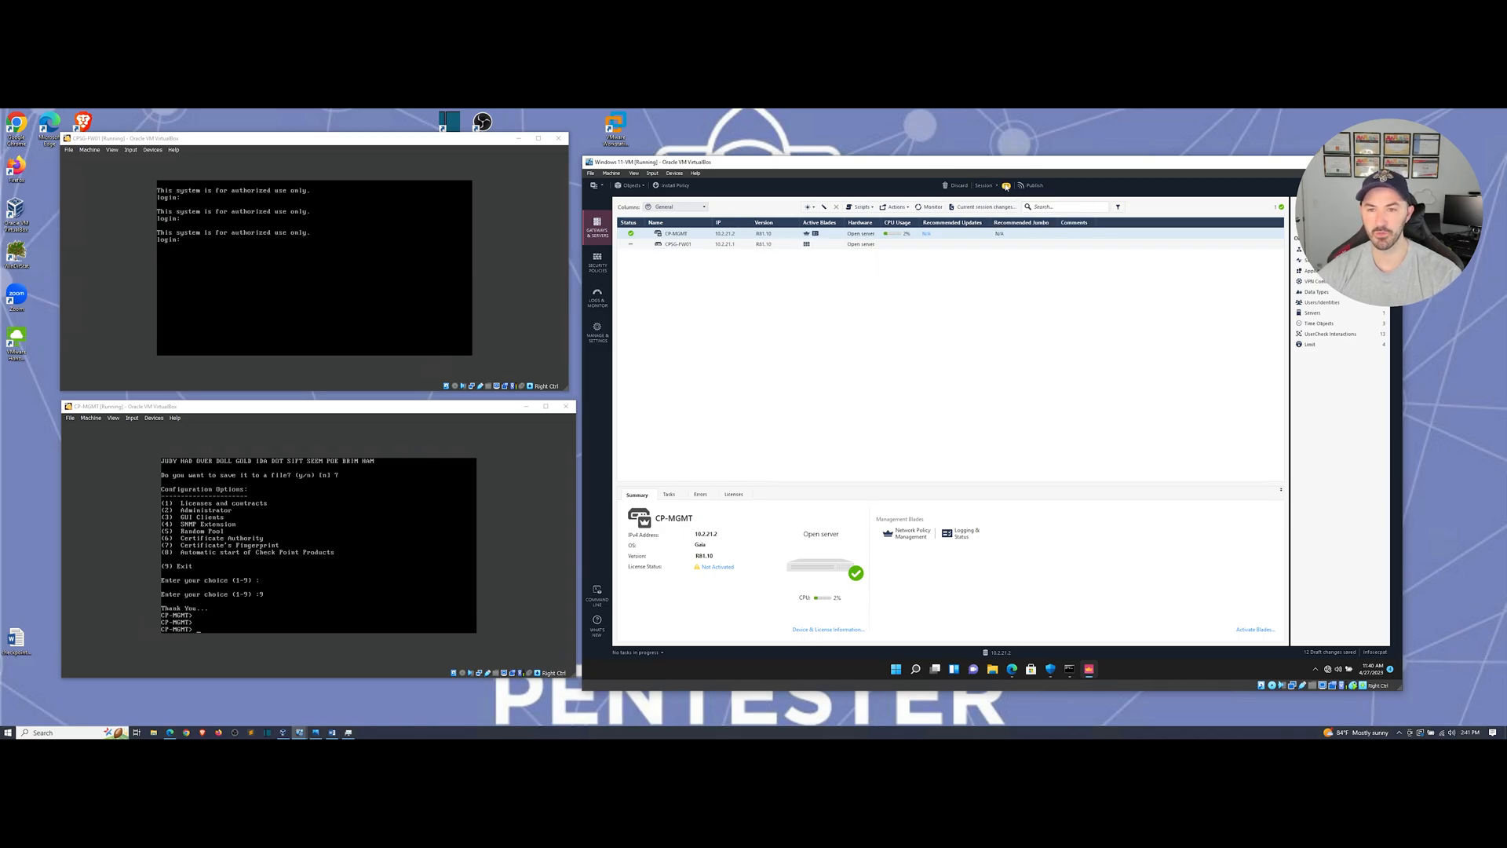
{"action": "left_click", "coordinate": [984, 185]}
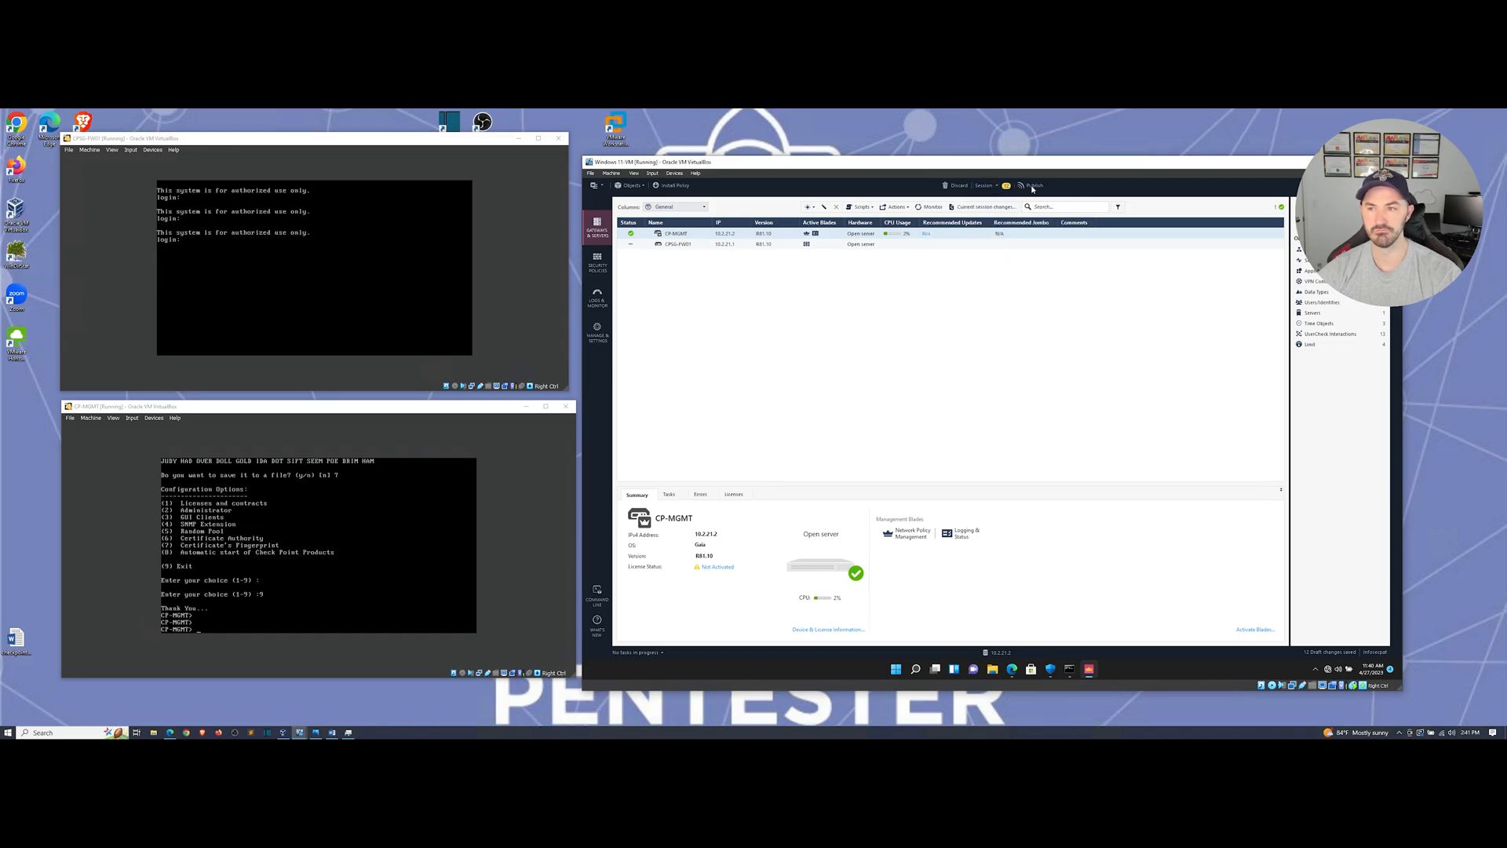
Publish the 12 pending session changes under the default session name
{"action": "left_click", "coordinate": [1034, 185]}
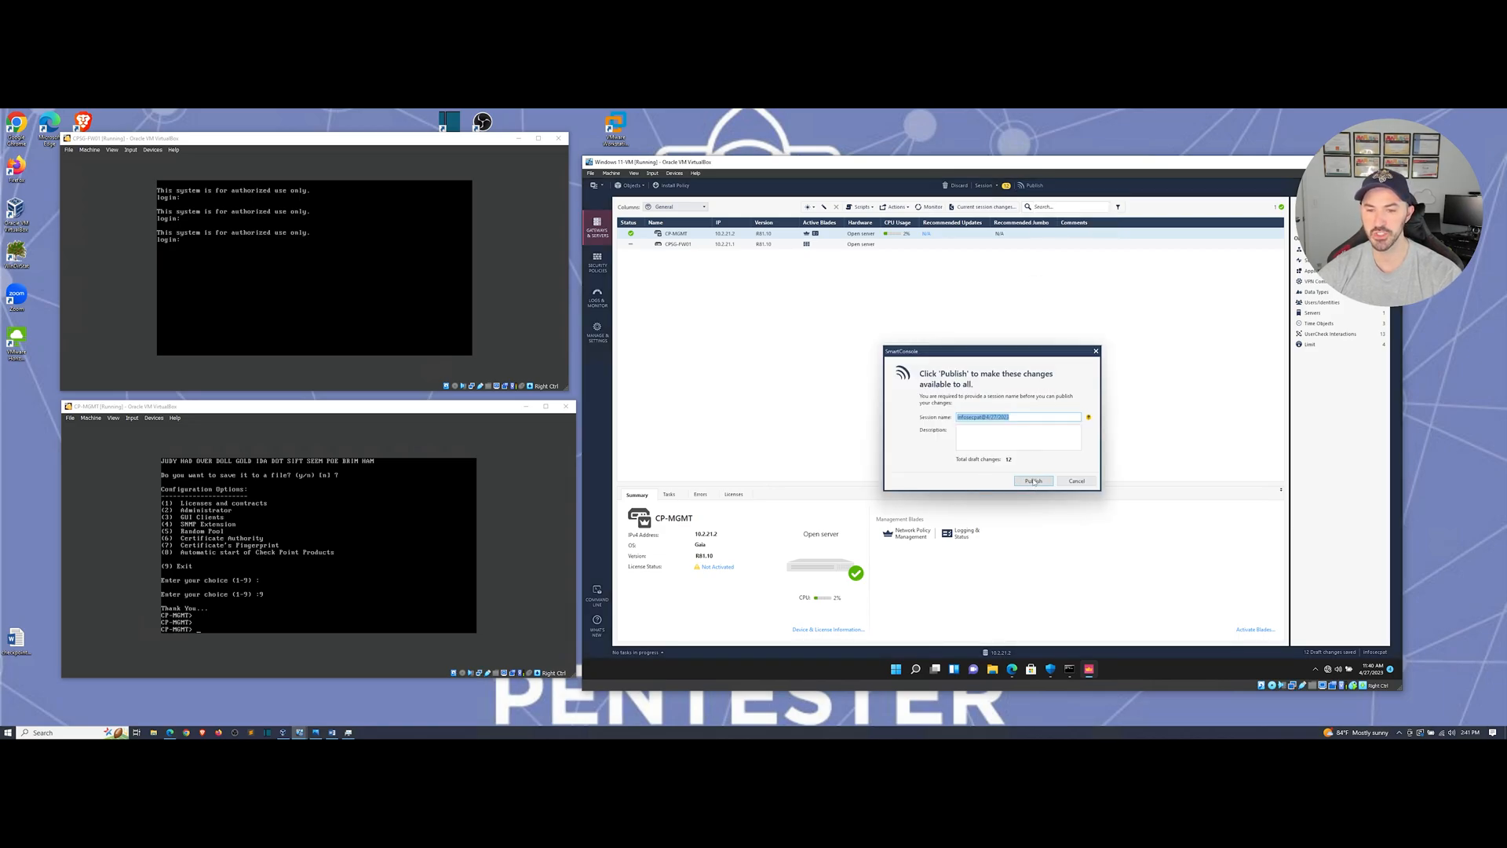
{"action": "left_click", "coordinate": [1033, 480]}
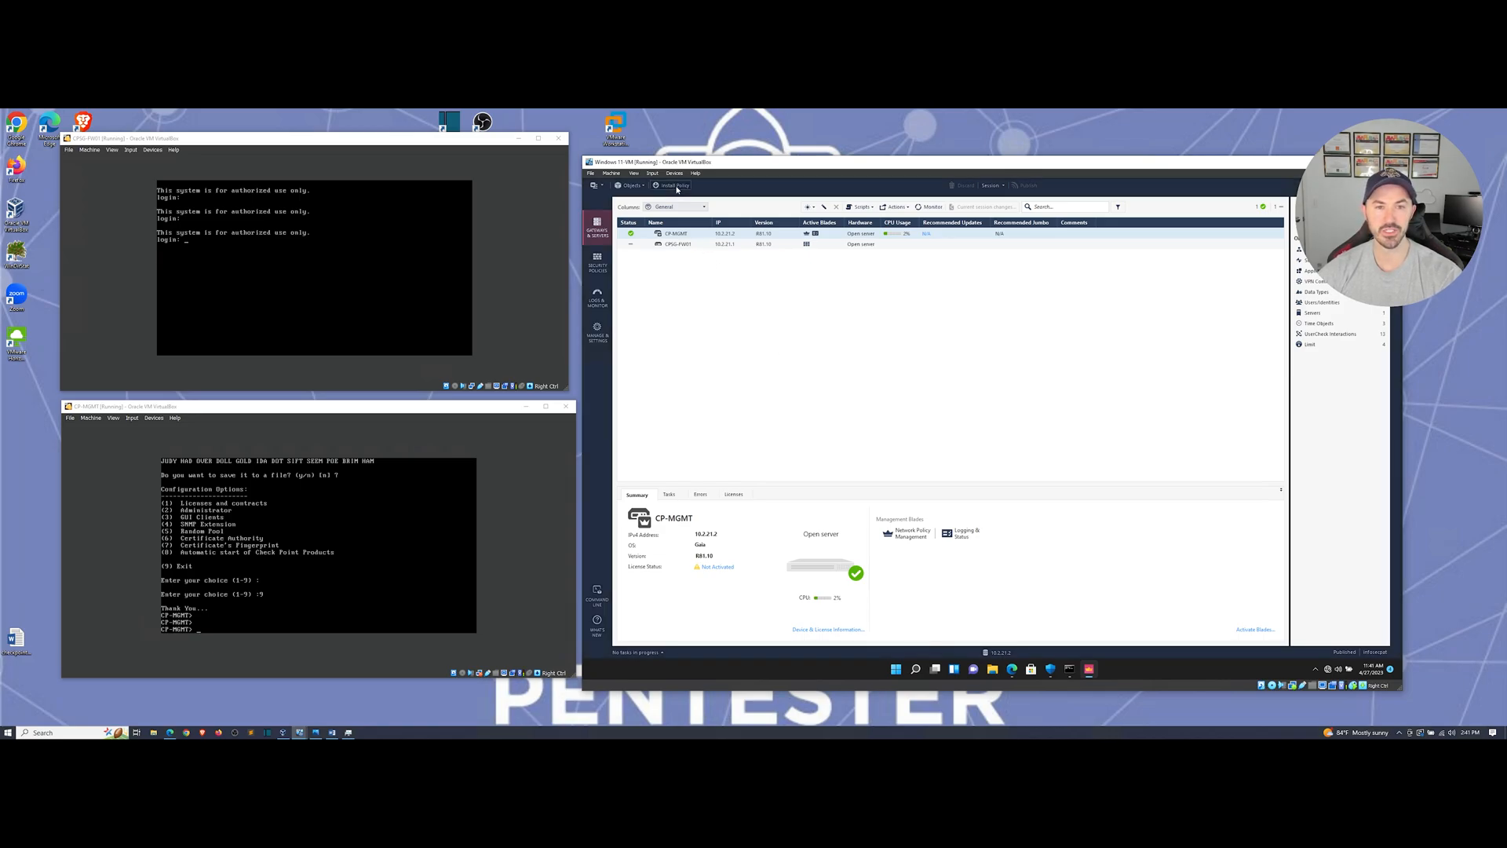
Install the Standard policy (Access Control and Threat Prevention) on CPSG-FW01
{"action": "left_click", "coordinate": [674, 185]}
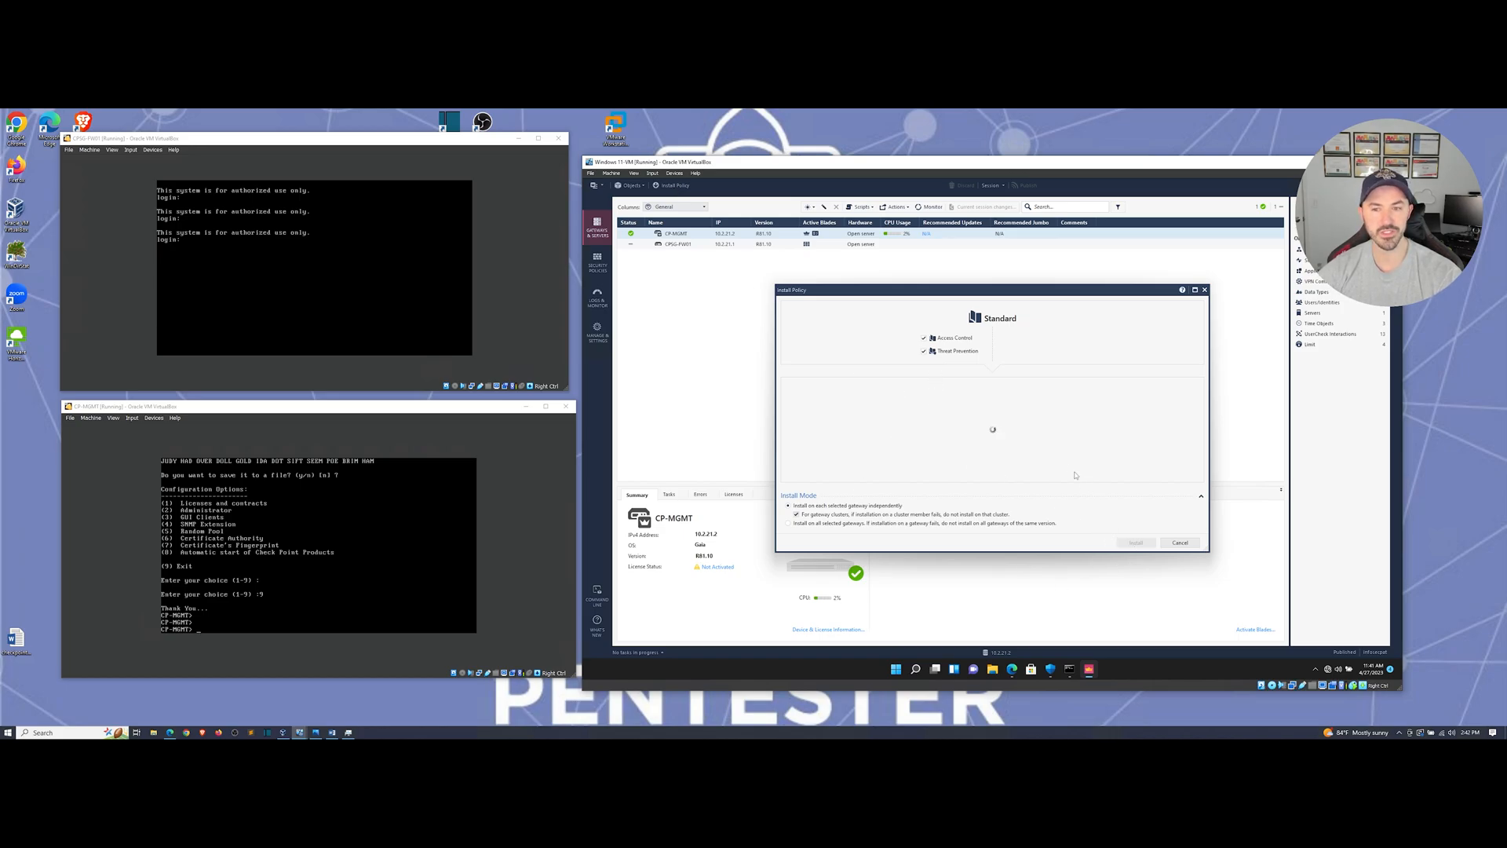
{"action": "mouse_move", "coordinate": [963, 431]}
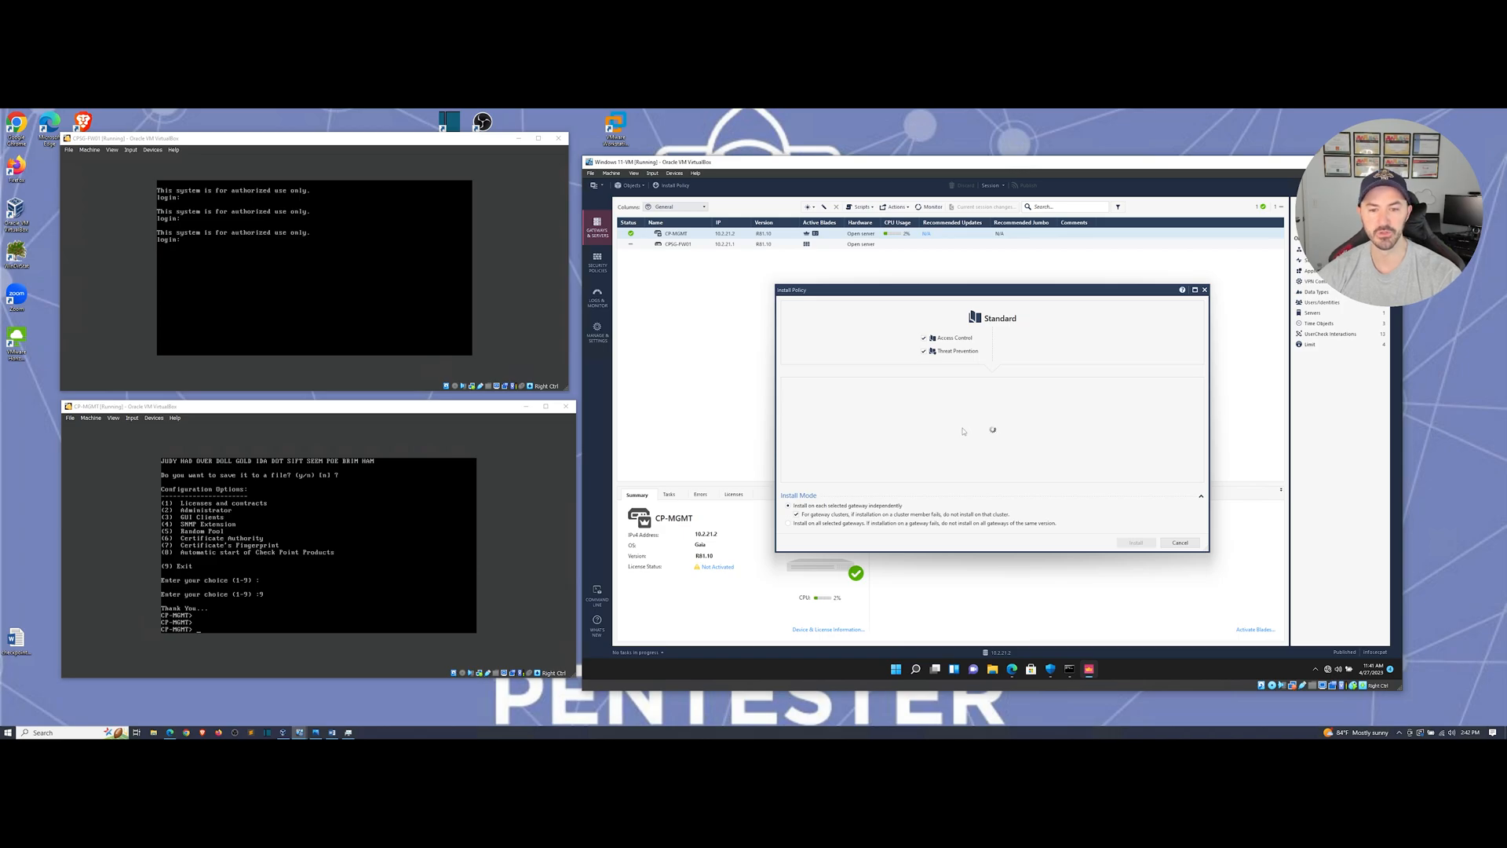
{"action": "mouse_move", "coordinate": [935, 431]}
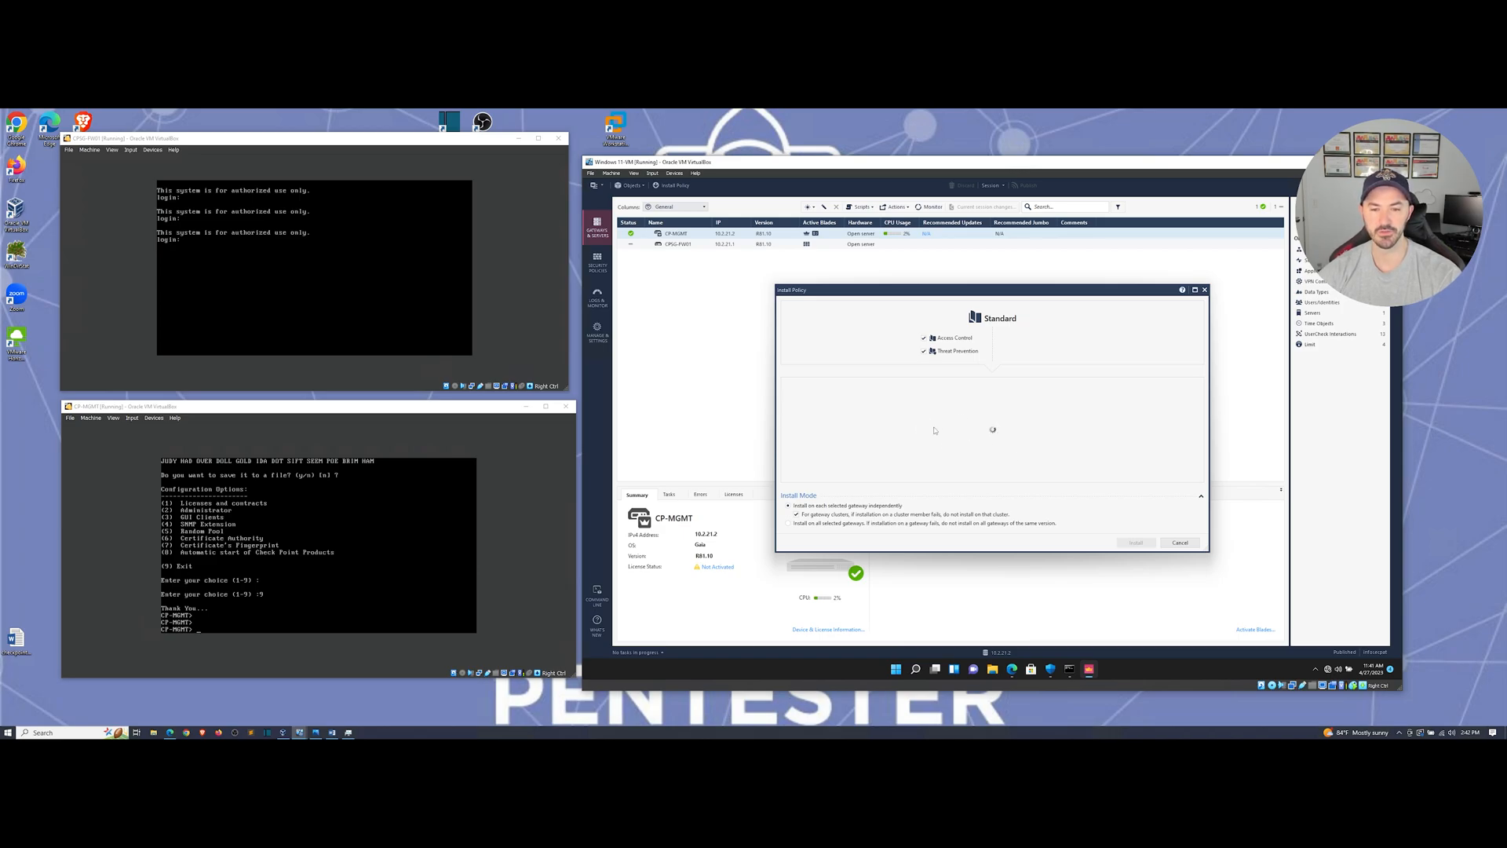
{"action": "mouse_move", "coordinate": [1014, 433]}
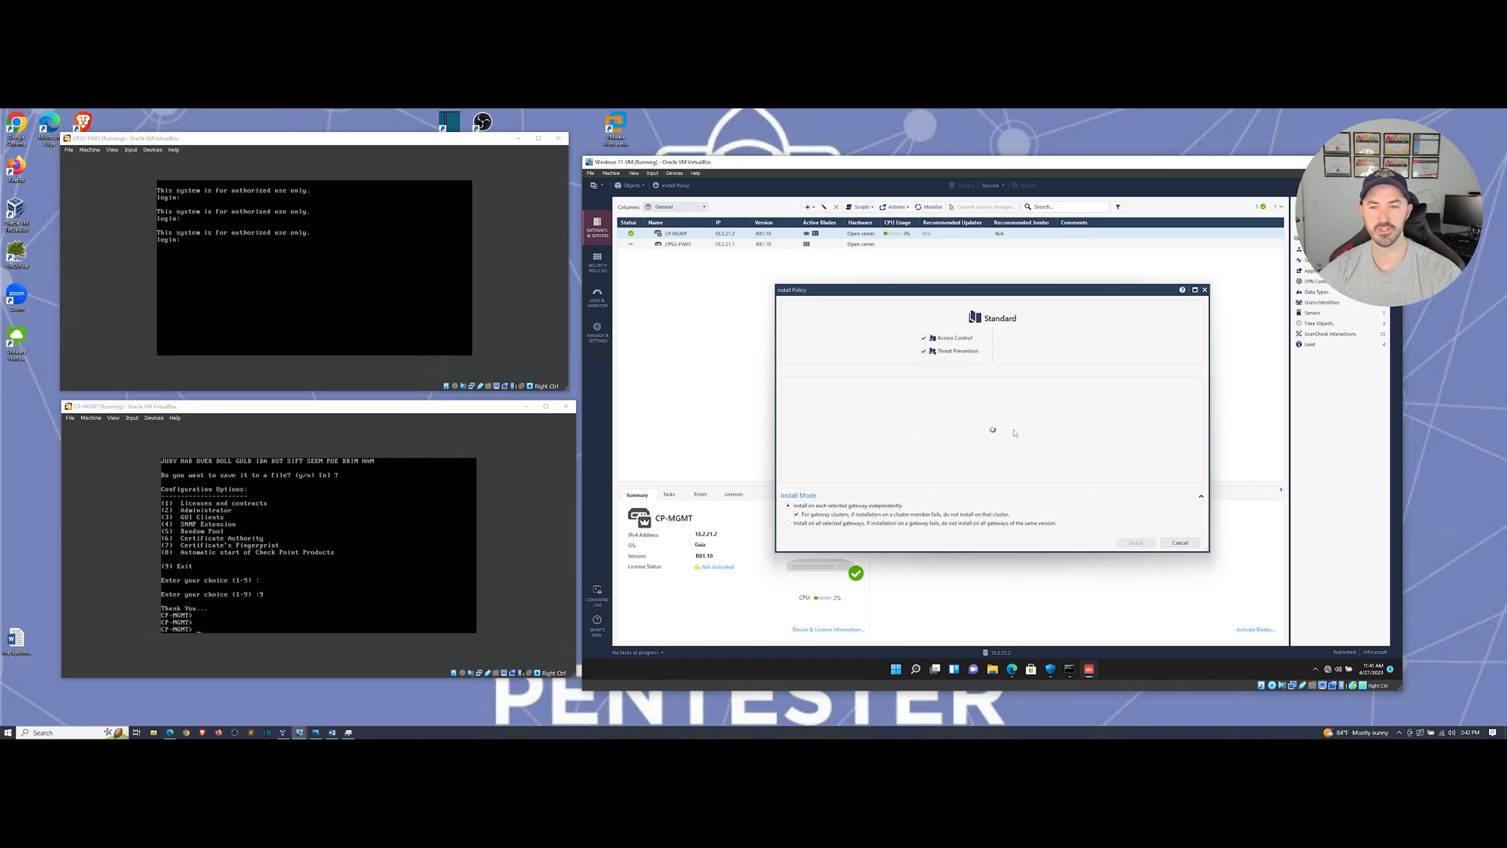
{"action": "mouse_move", "coordinate": [1005, 430]}
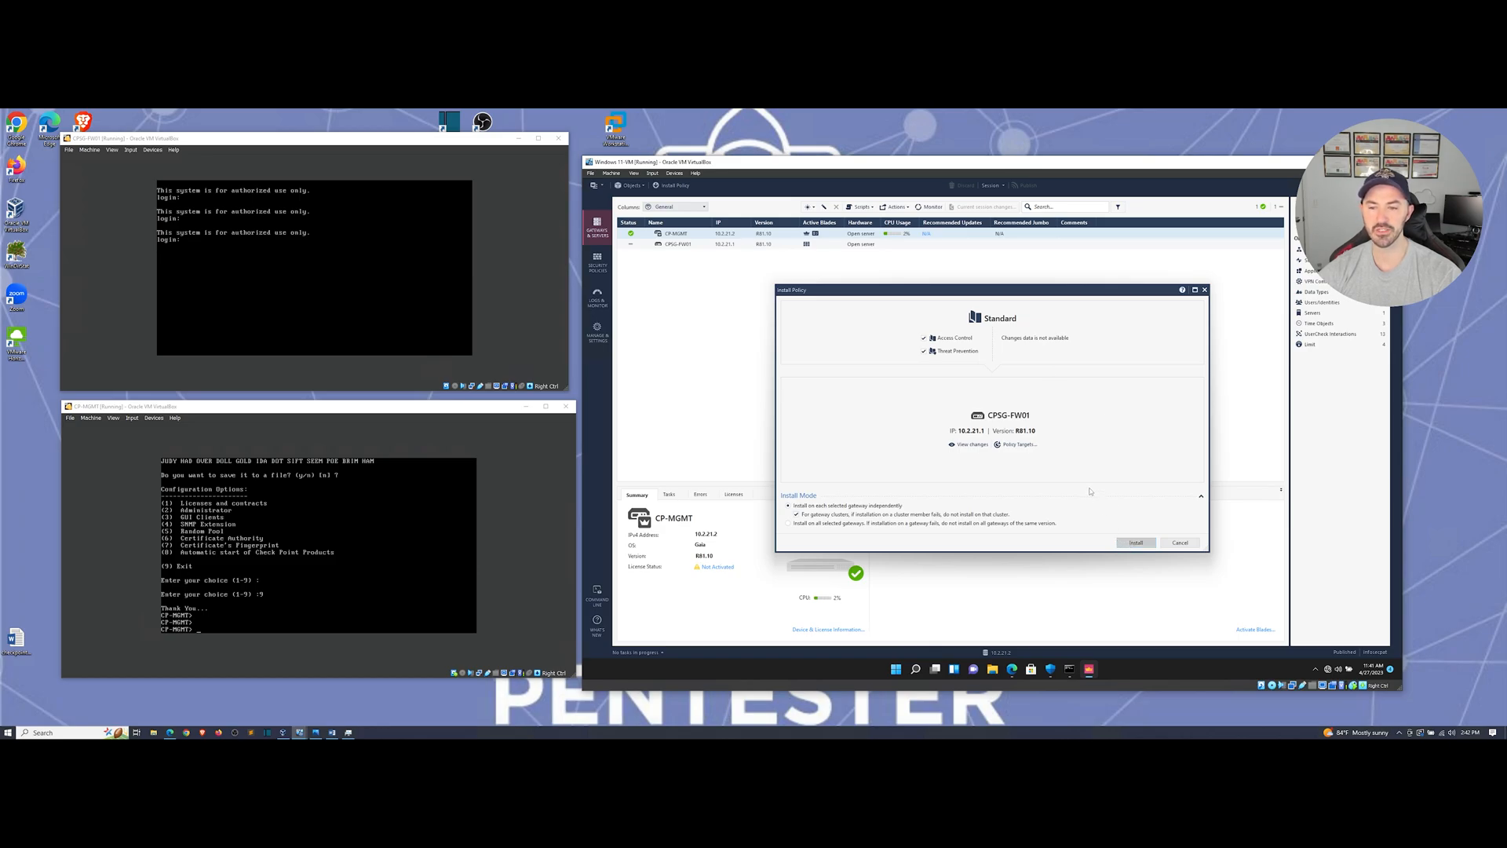
{"action": "left_click", "coordinate": [1136, 543]}
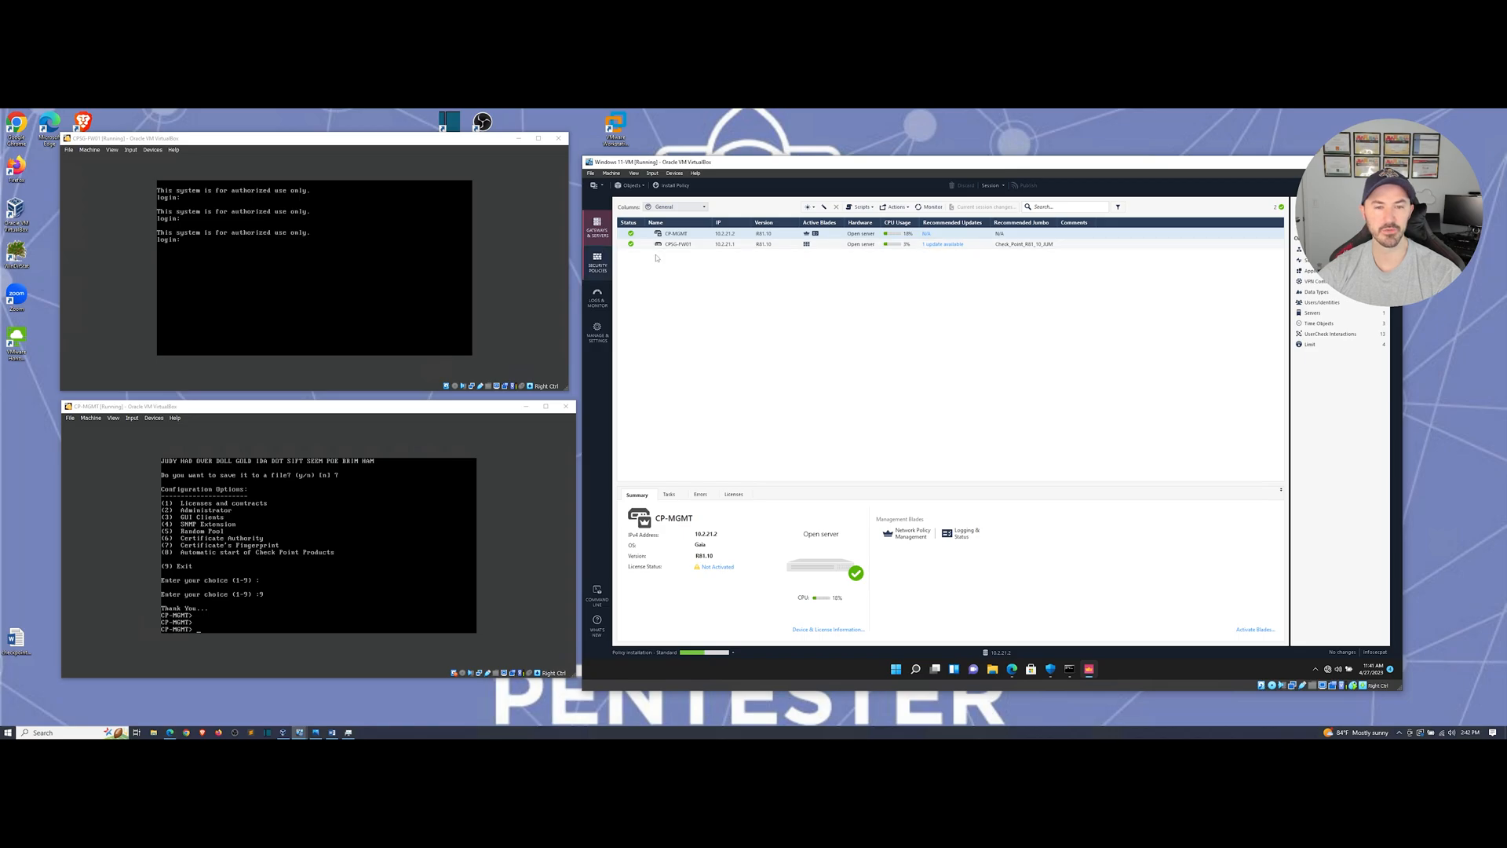
{"action": "mouse_move", "coordinate": [701, 268]}
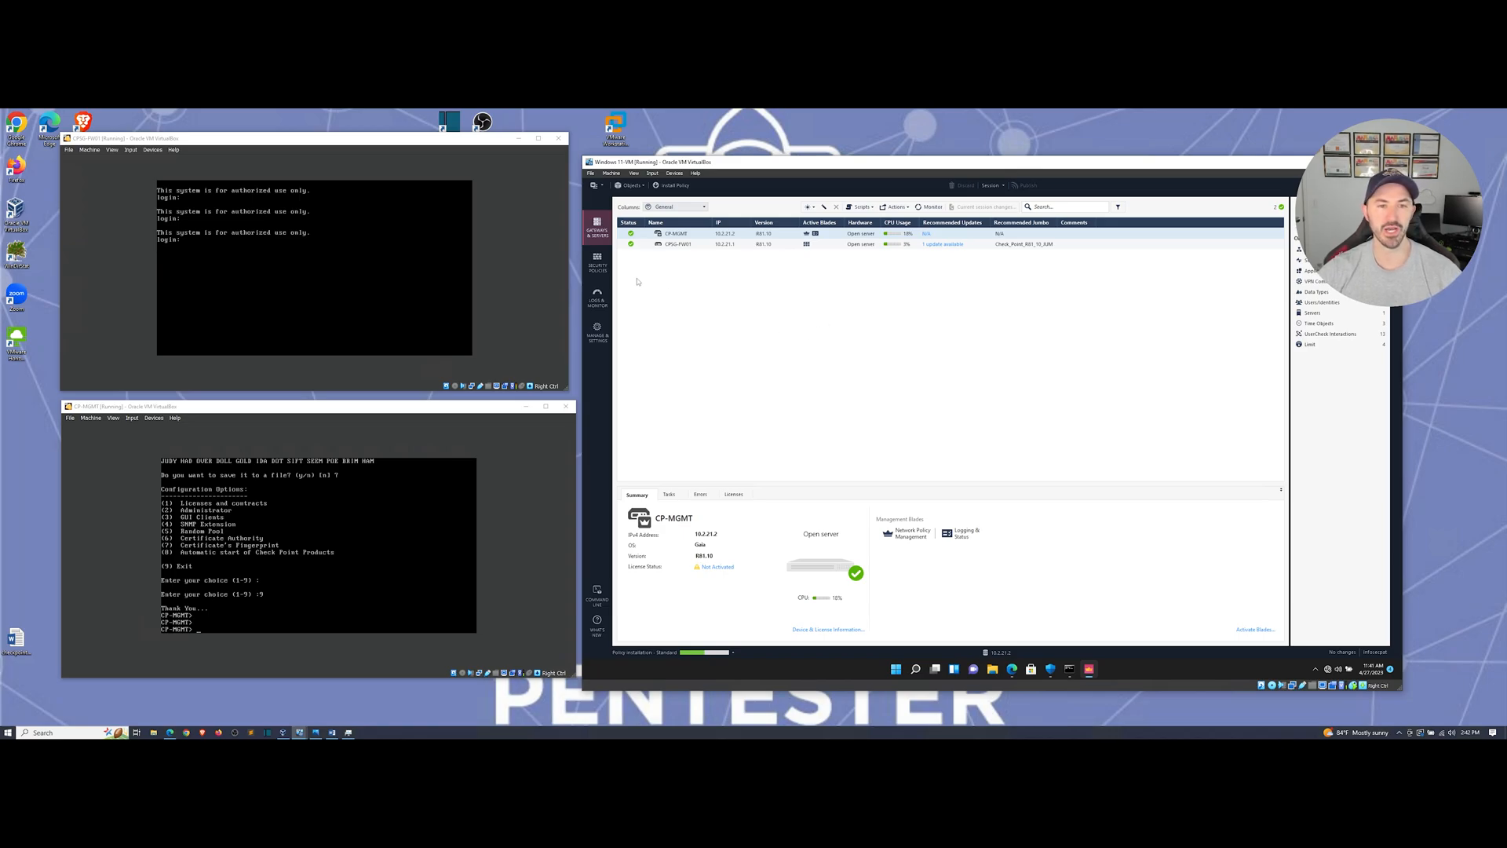
View the Standard access control rules, including the Cleanup rule
{"action": "left_click", "coordinate": [596, 263]}
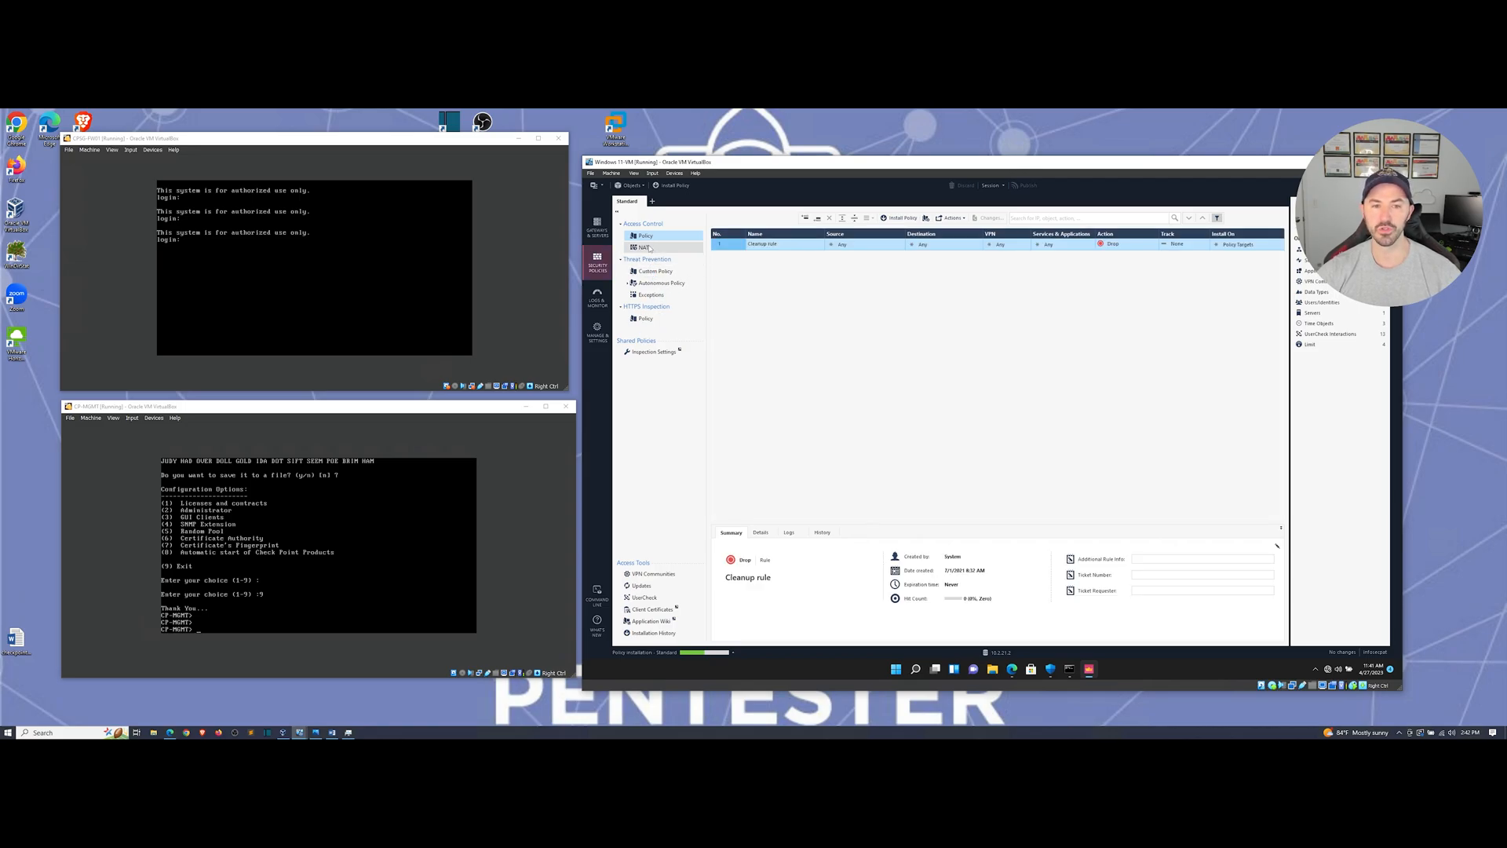
{"action": "left_click", "coordinate": [642, 247]}
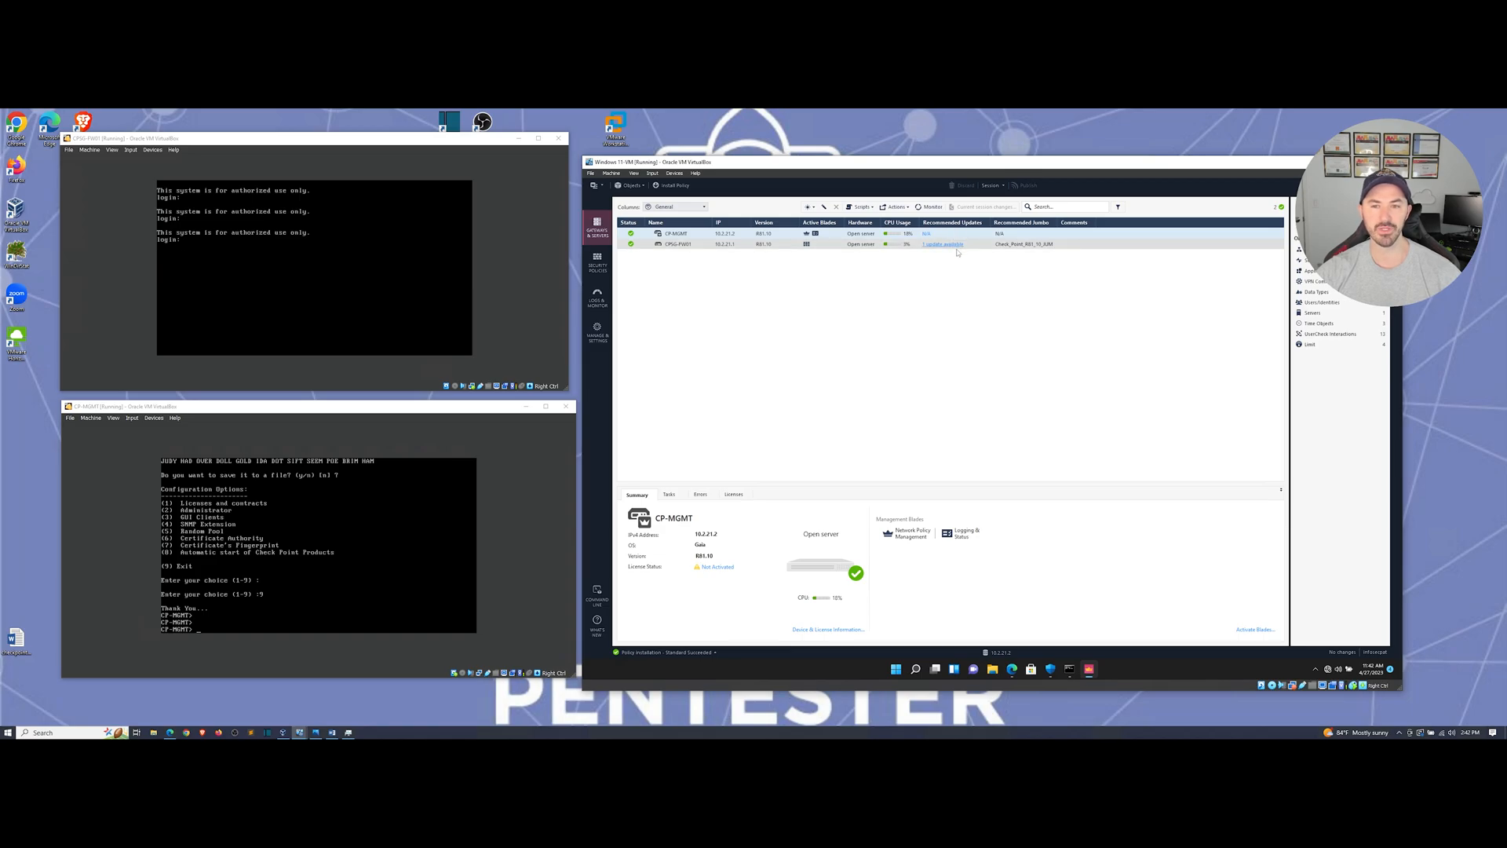
Select CPSG-FW01 in Gateways & Servers to view its green summary
{"action": "left_click", "coordinate": [674, 243]}
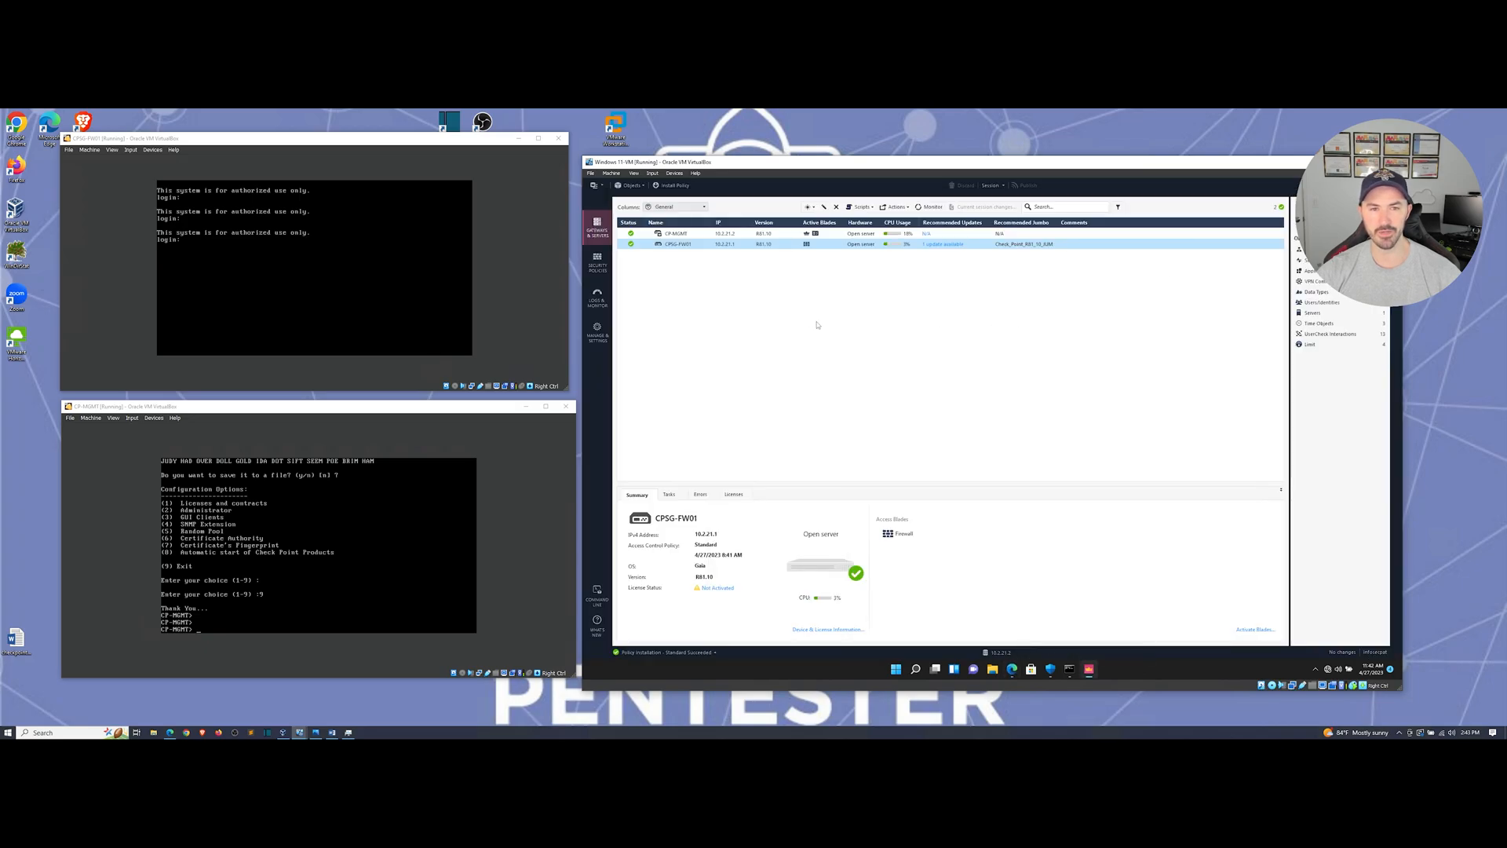
{"action": "mouse_move", "coordinate": [948, 362]}
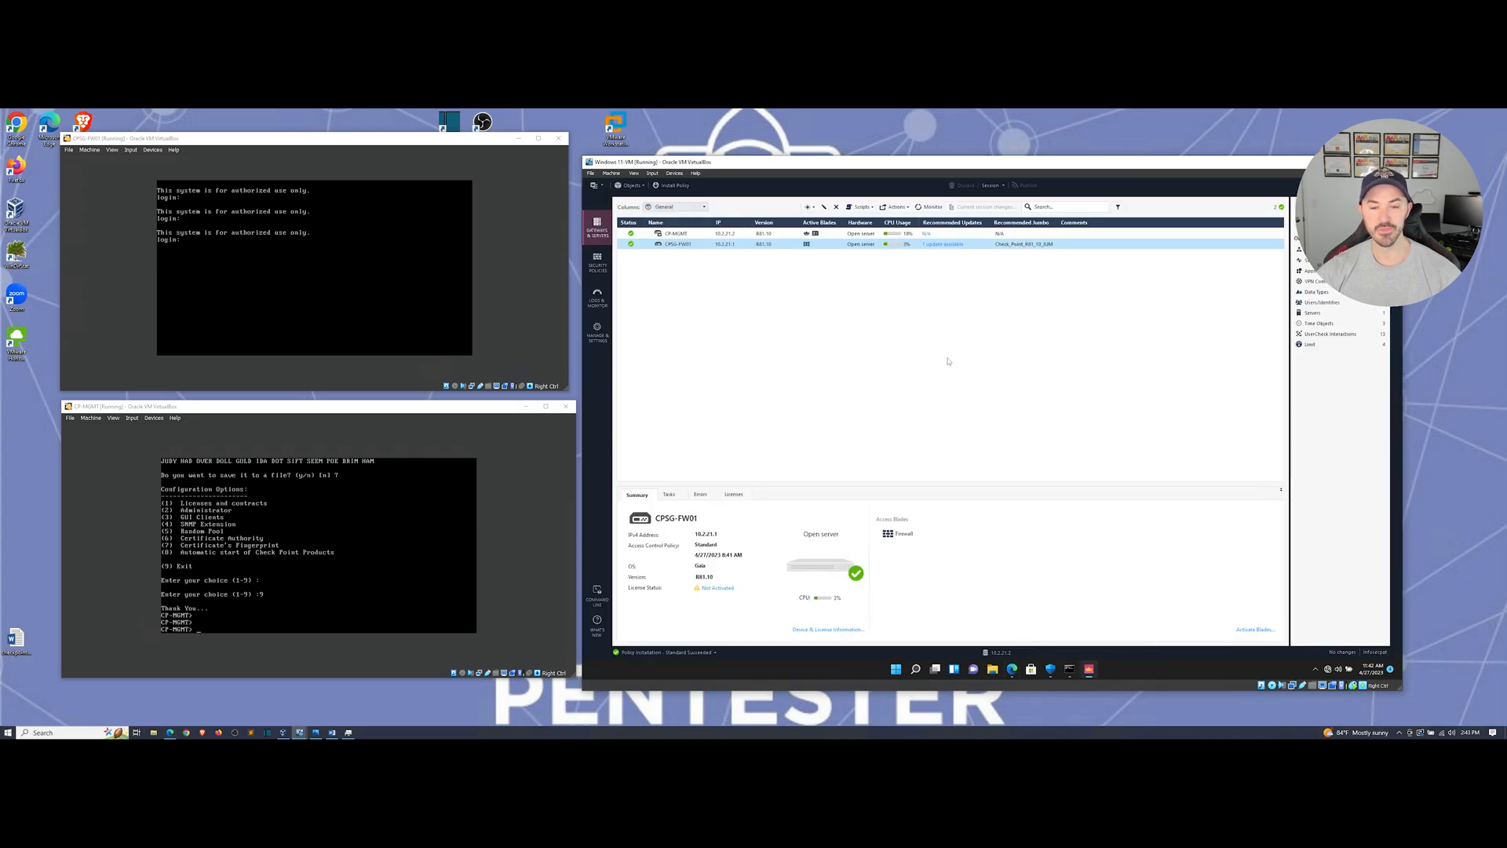